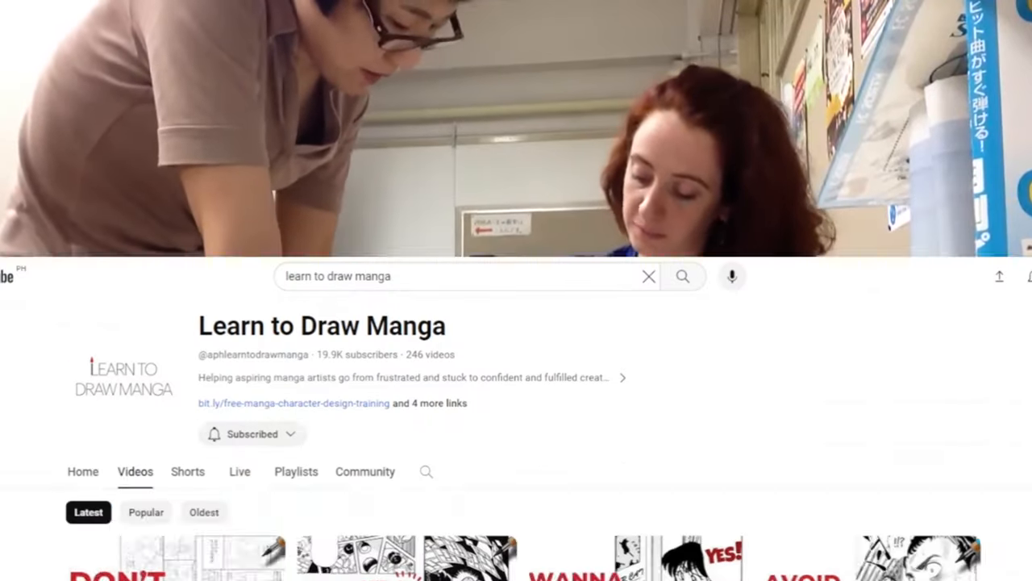
Step: Scroll through Canva's apps list and open Magic Media
{"action": "scroll", "scroll_direction": "down", "scroll_amount": 3}
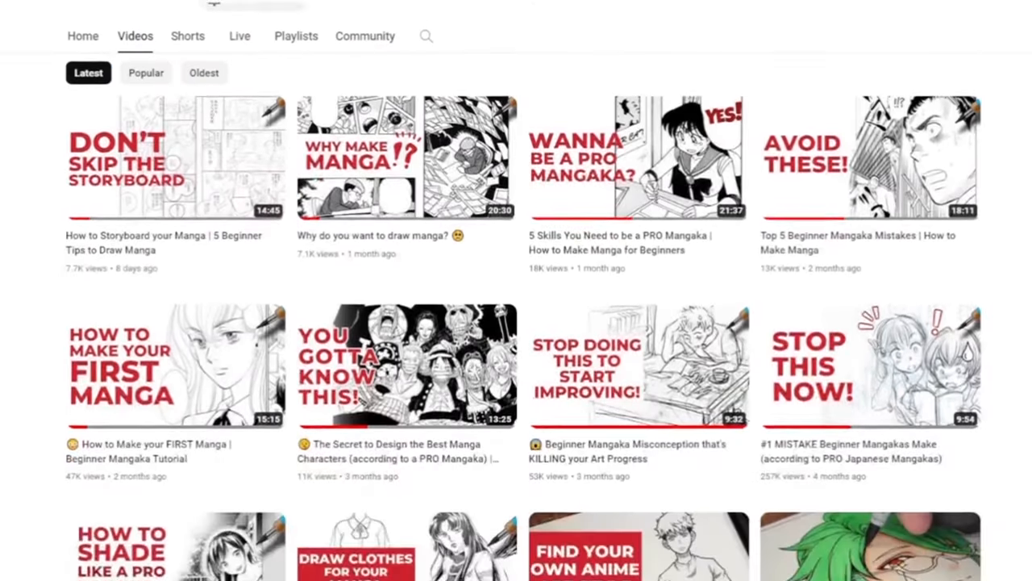
{"action": "scroll", "scroll_direction": "down", "scroll_amount": 3}
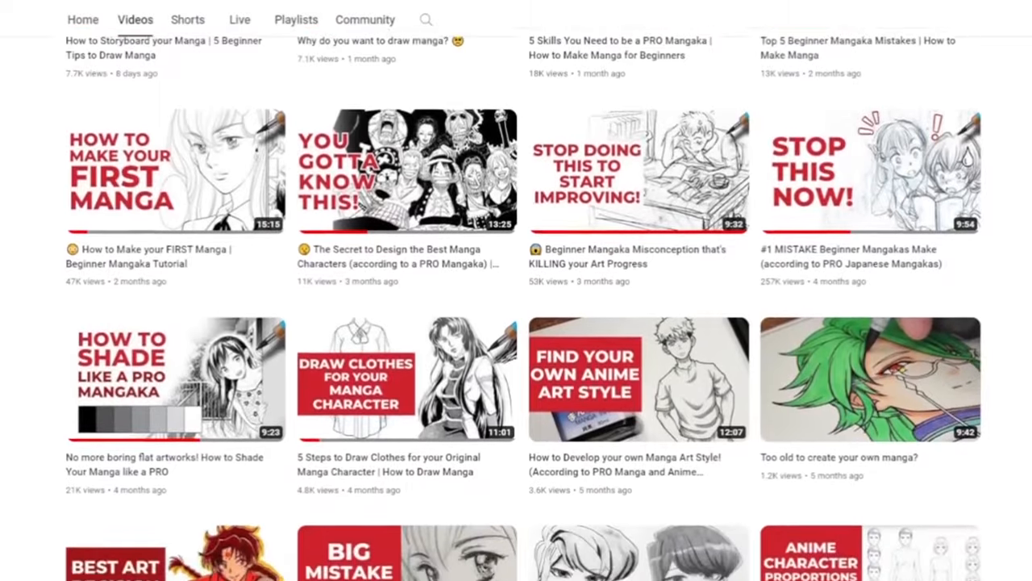
{"action": "scroll", "scroll_direction": "down", "scroll_amount": 3}
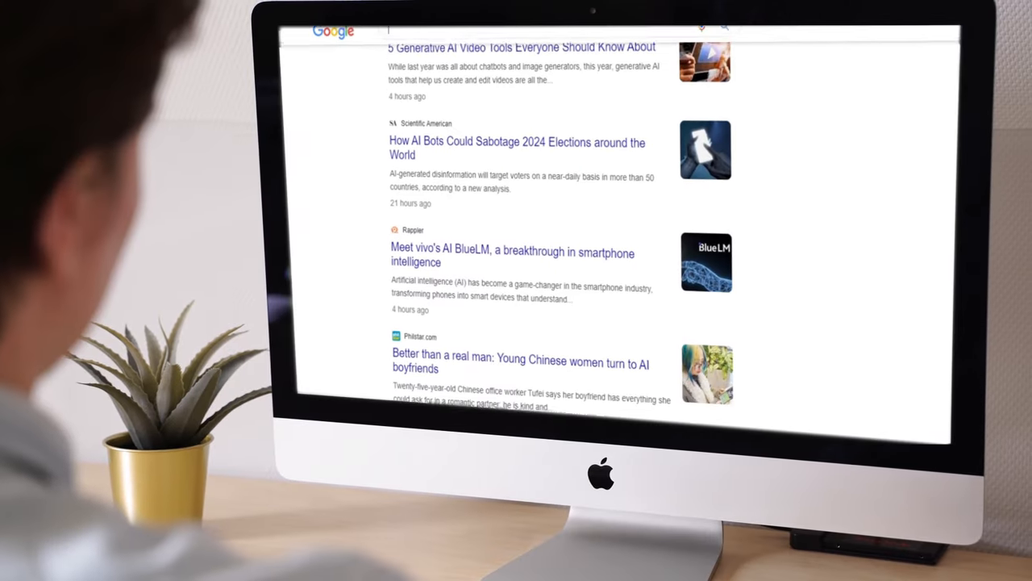
{"action": "scroll", "scroll_direction": "down", "scroll_amount": 3}
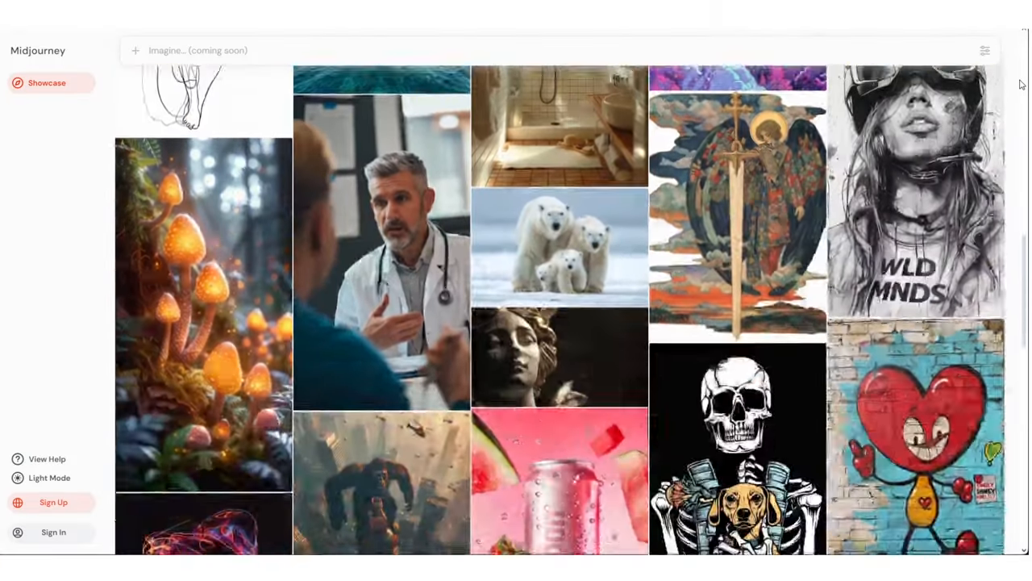
{"action": "scroll", "scroll_direction": "down", "scroll_amount": 3}
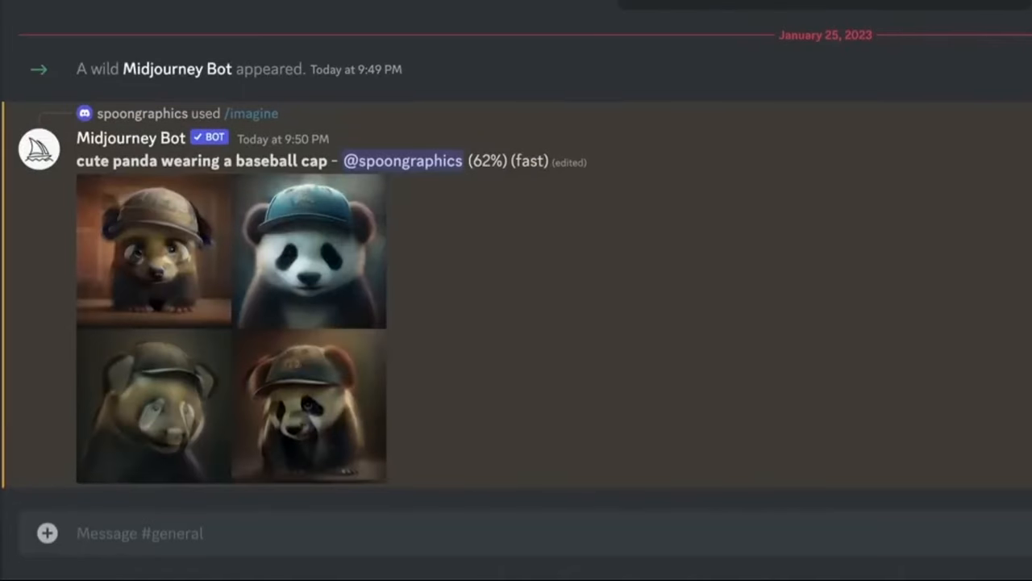
{"action": "left_click", "coordinate": [84, 442]}
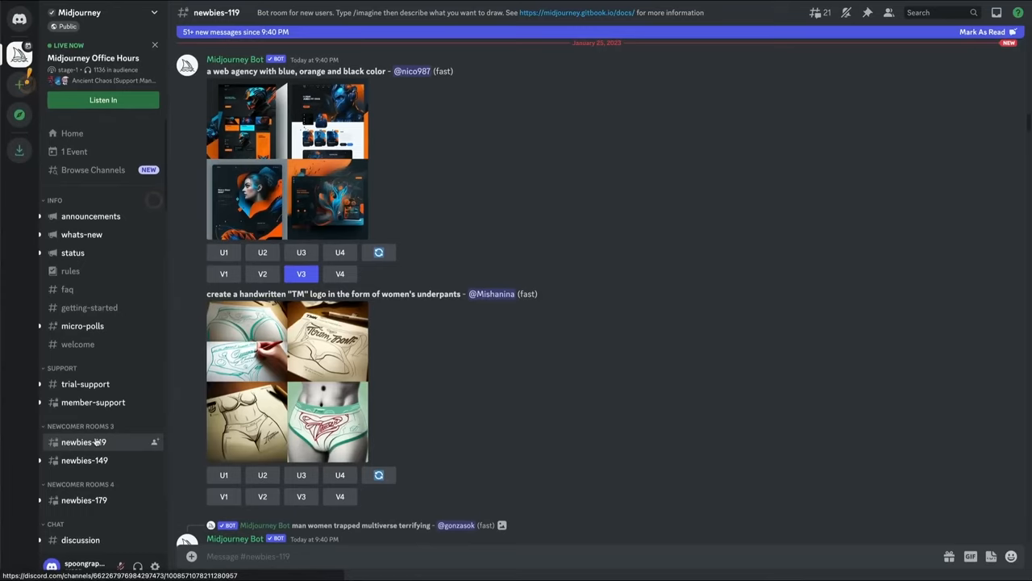
Step: Enter the Cavoodle on an inflatable pool bed at sunset prompt under Text to Image and generate another set
{"action": "scroll", "scroll_direction": "down", "scroll_amount": 3}
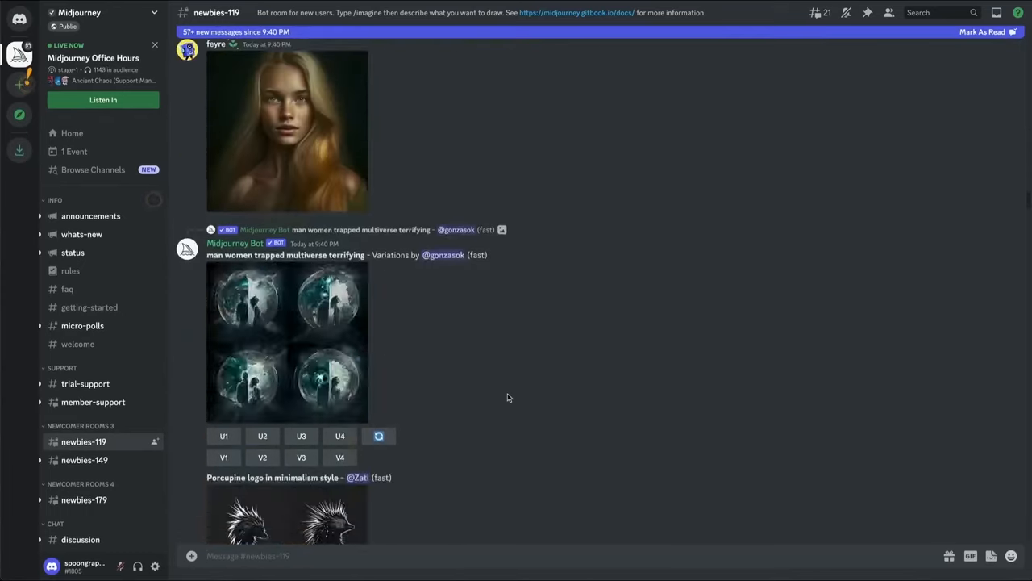
{"action": "scroll", "scroll_direction": "down", "scroll_amount": 3}
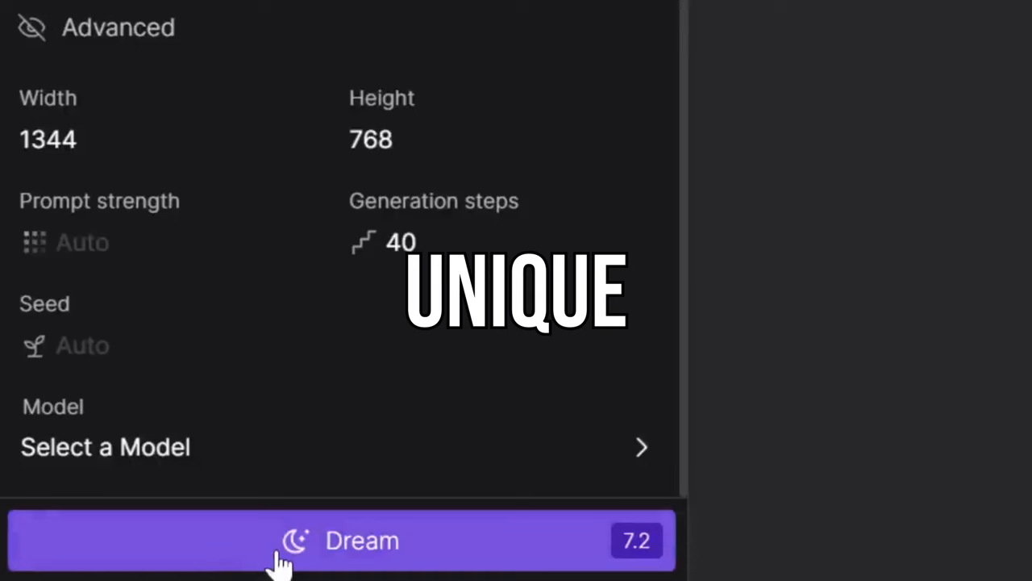
{"action": "left_click", "coordinate": [342, 540]}
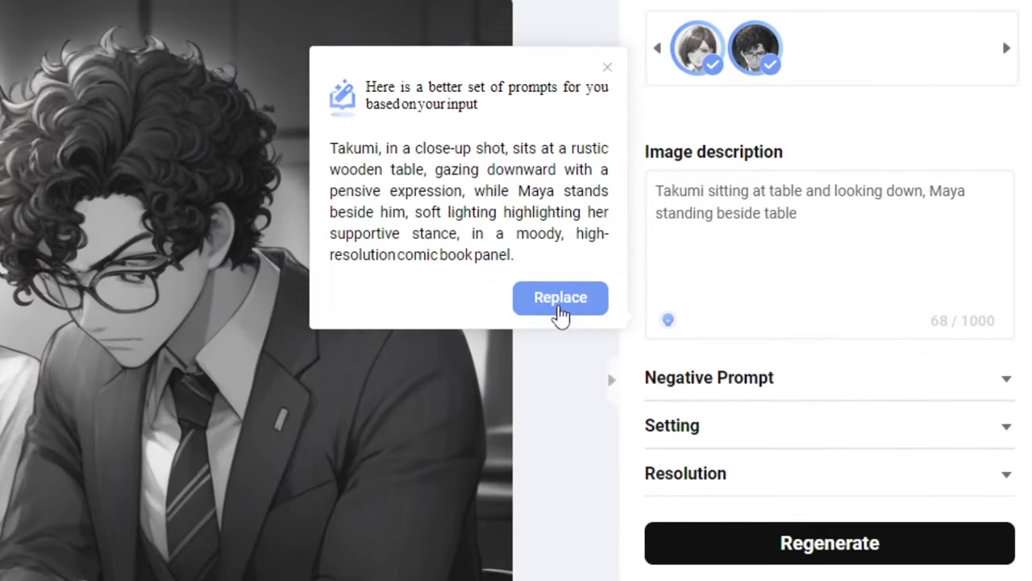
{"action": "left_click", "coordinate": [559, 297]}
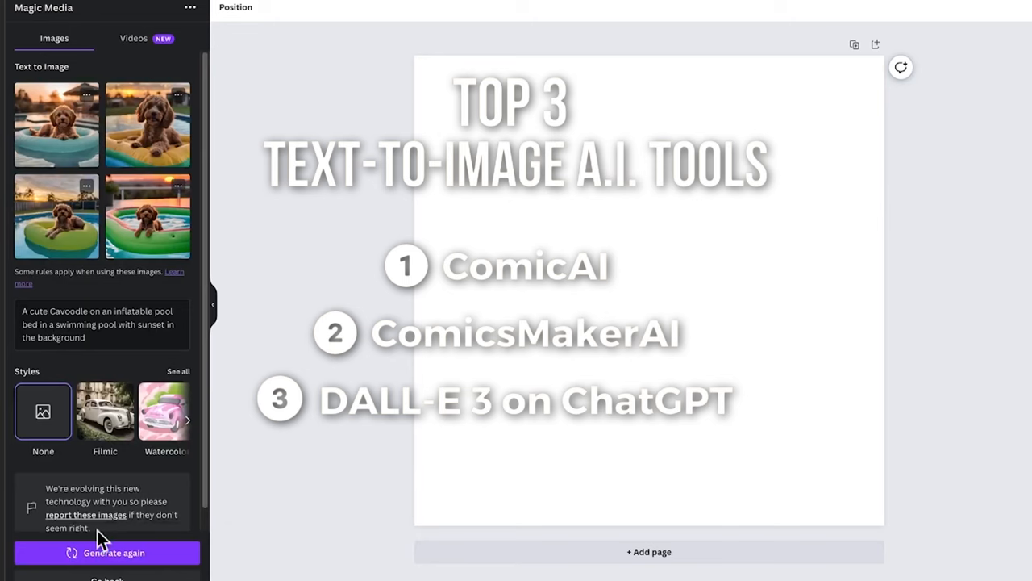
{"action": "left_click", "coordinate": [57, 125]}
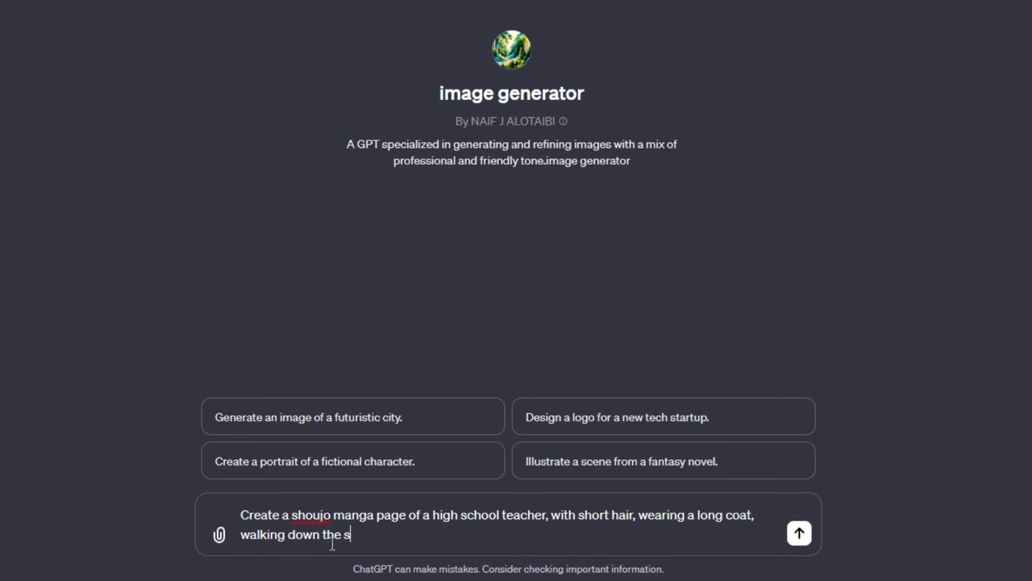
Step: Open the image generator GPT to write the shoujo manga teacher prompt
{"action": "left_click", "coordinate": [798, 533]}
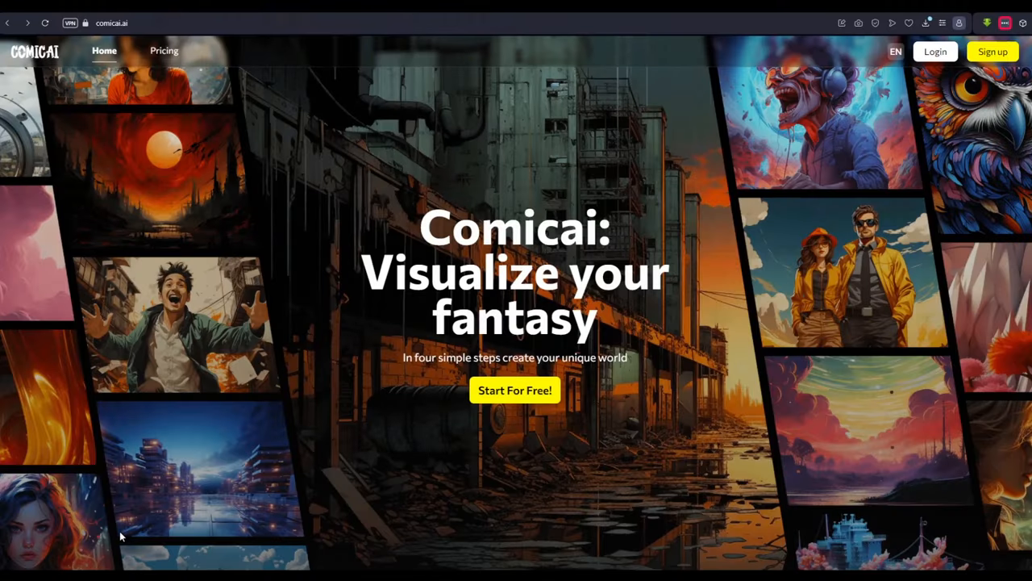
{"action": "mouse_move", "coordinate": [515, 402]}
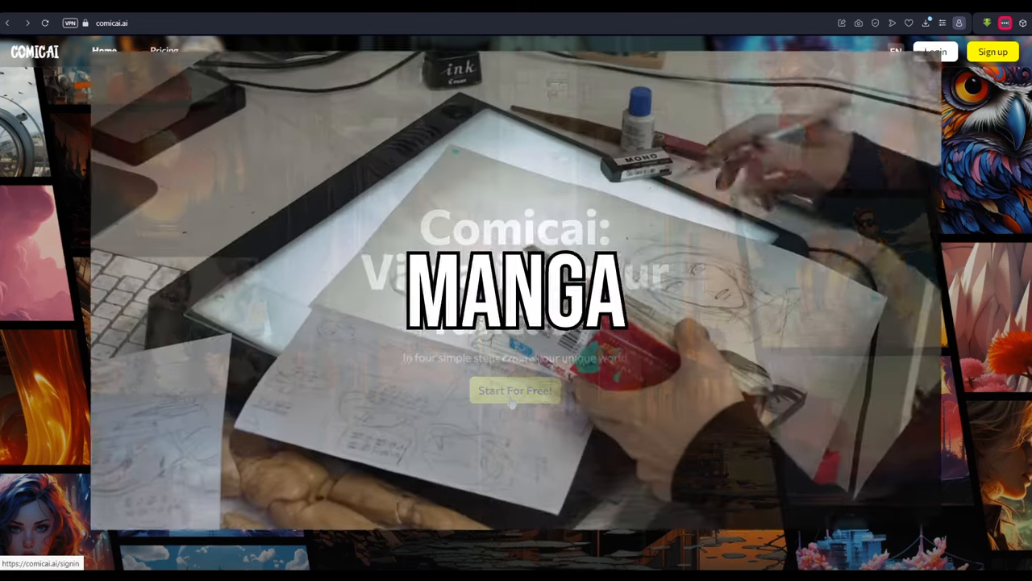
Step: Start a free Comicai comic and choose Tell a story for the Tokyo premise
{"action": "left_click", "coordinate": [515, 390]}
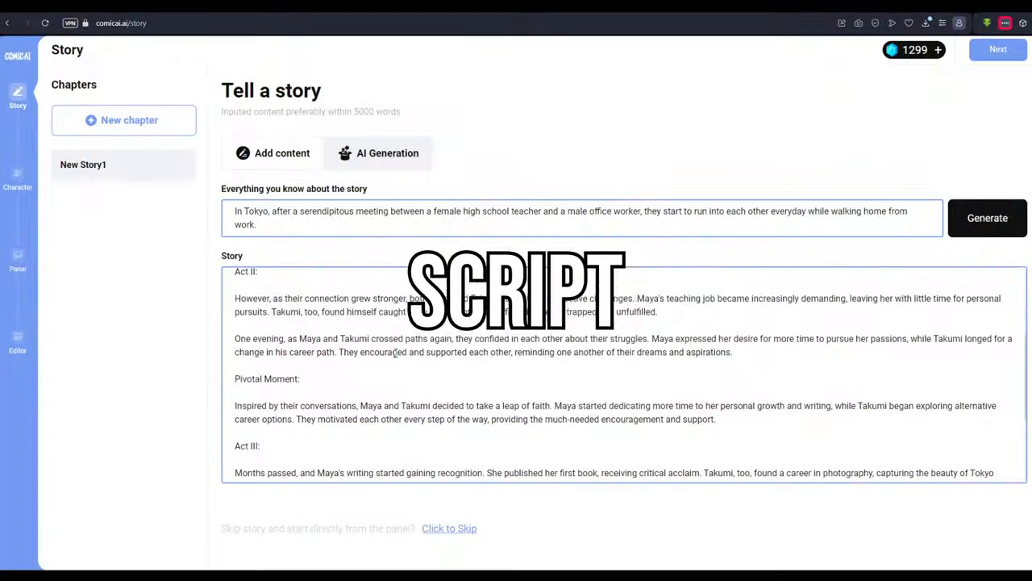
{"action": "left_click", "coordinate": [997, 48]}
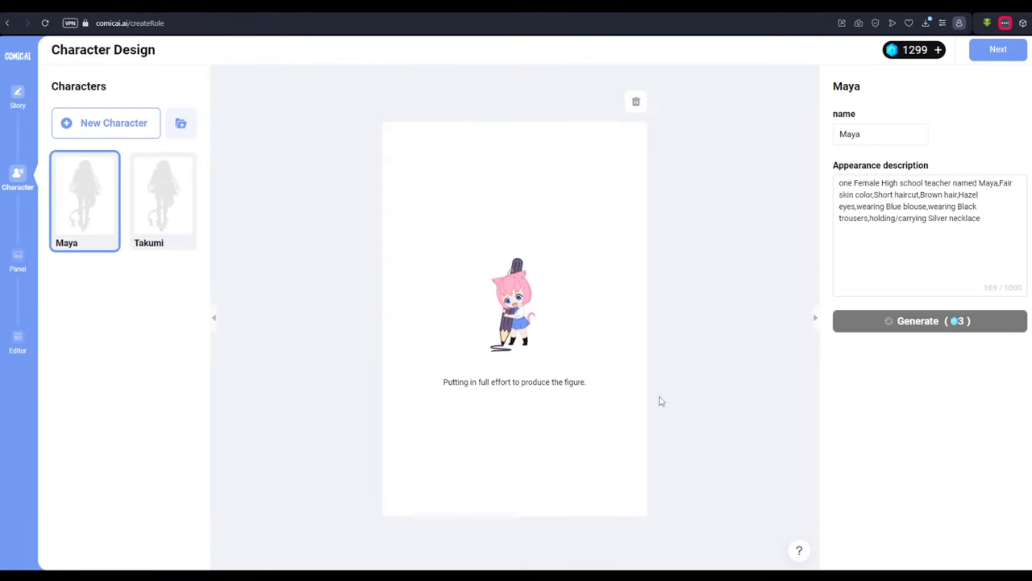
Step: Add 'tie' to Takumi's appearance, regenerate, and open his curly-haired, bespectacled character design
{"action": "left_click", "coordinate": [161, 196]}
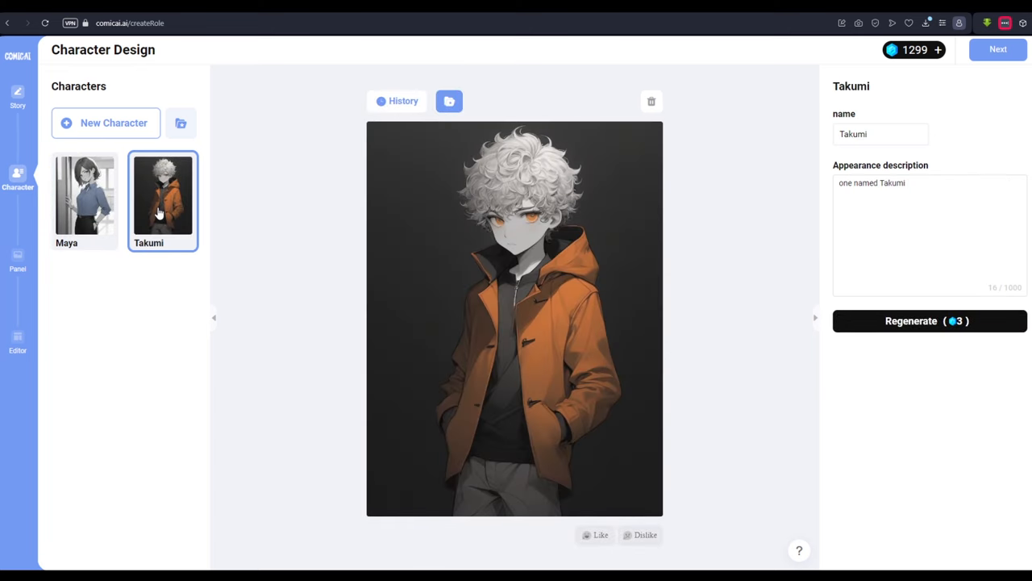
{"action": "mouse_move", "coordinate": [578, 143]}
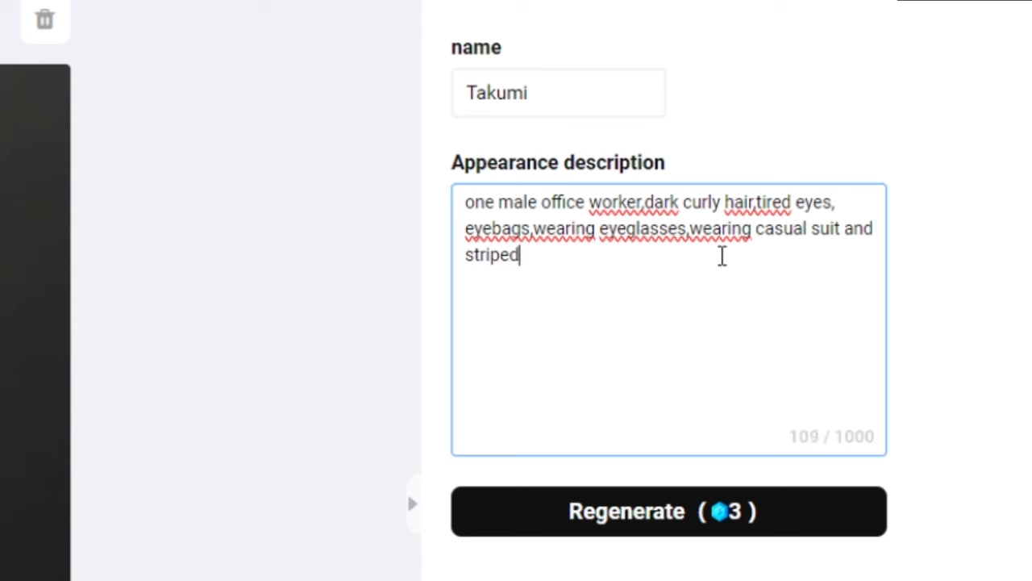
{"action": "type", "text": "tie"}
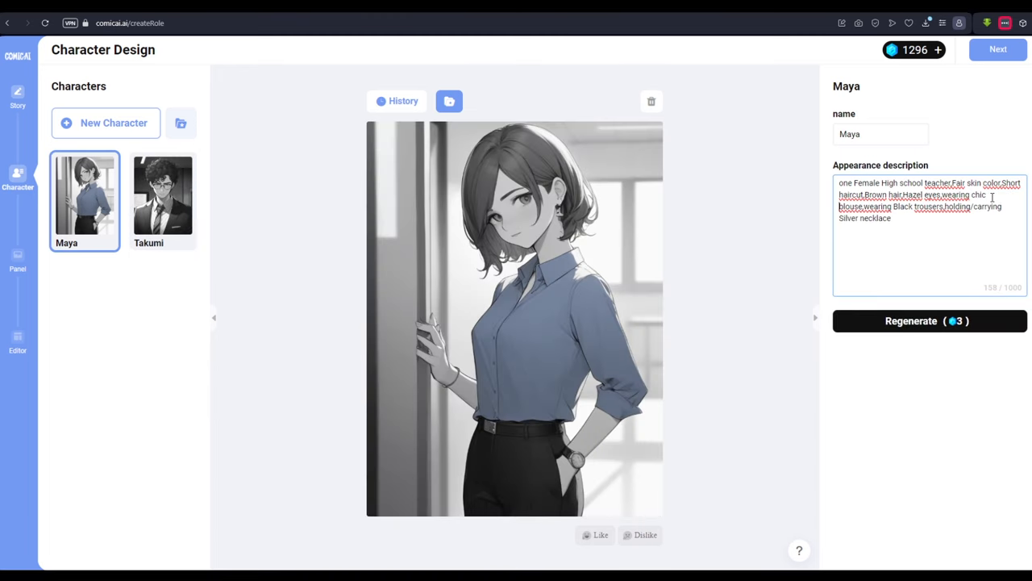
{"action": "left_click", "coordinate": [929, 319]}
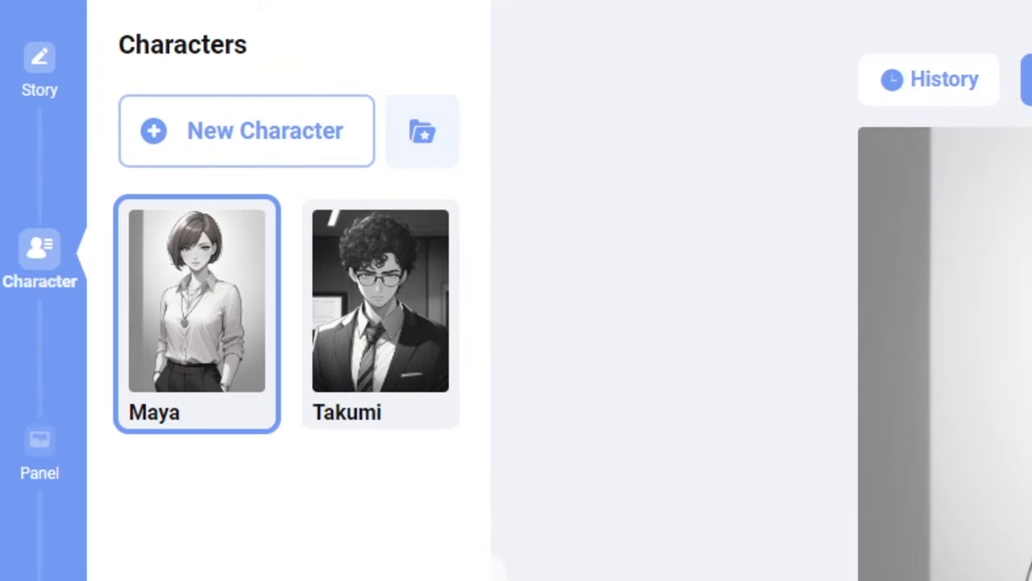
{"action": "left_click", "coordinate": [381, 298]}
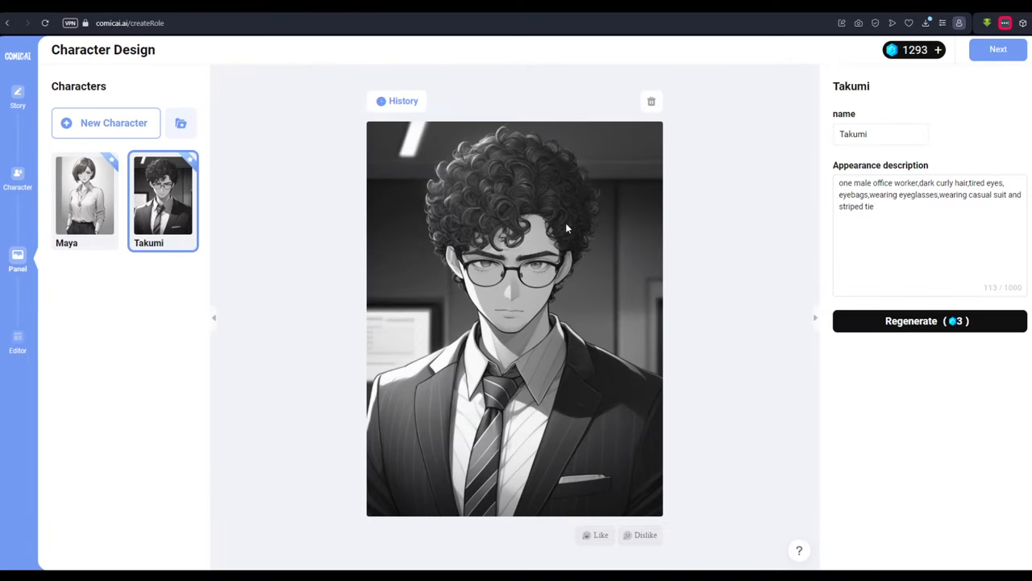
Step: Review Panel-2 and Panel-4 of the generated comic and start Regional Modification
{"action": "left_click", "coordinate": [18, 260]}
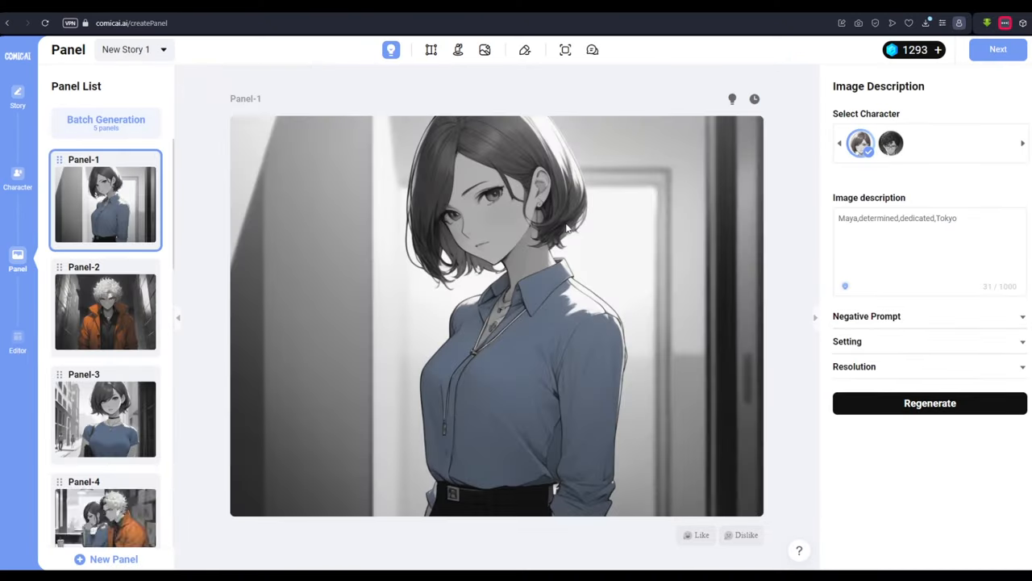
{"action": "left_click", "coordinate": [105, 310]}
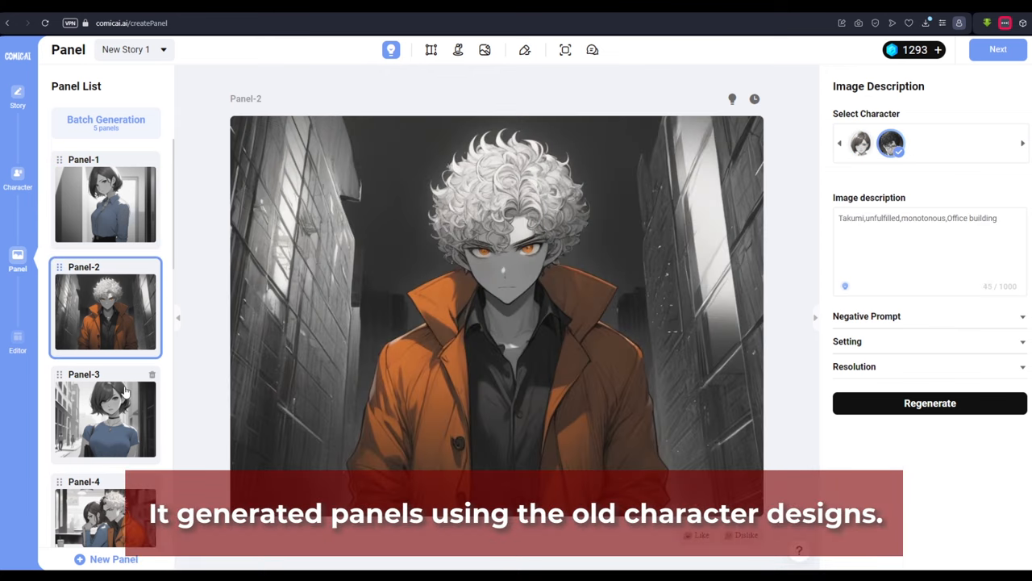
{"action": "left_click", "coordinate": [105, 406]}
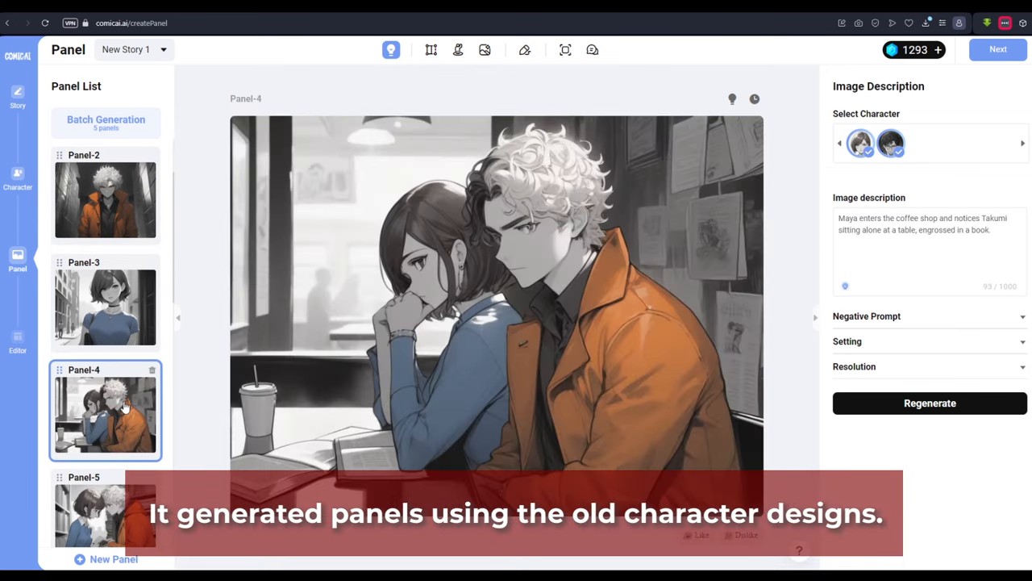
{"action": "left_click", "coordinate": [106, 407]}
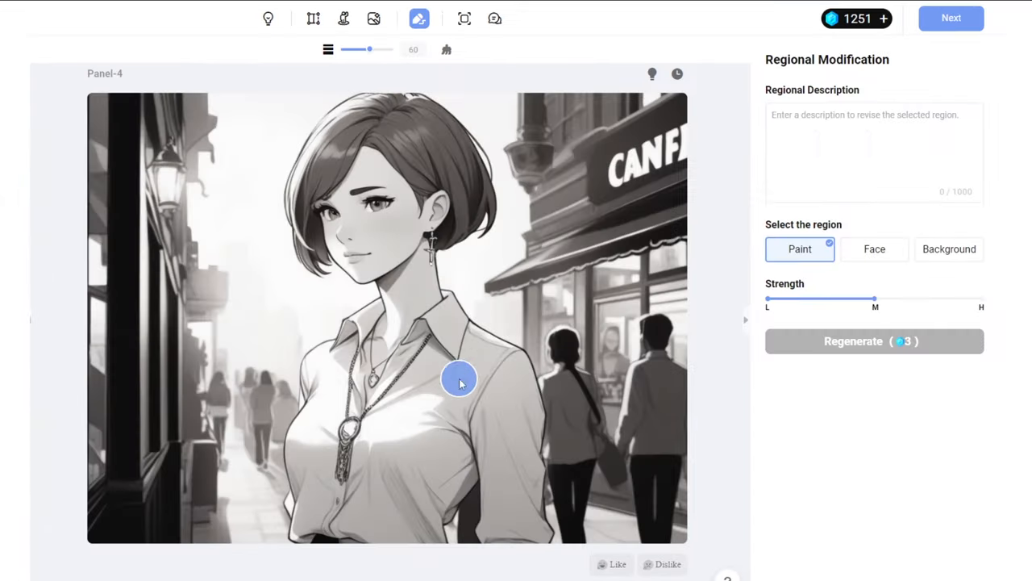
Step: Paint Maya's blouse with 'wear' and the left desk area with 'desk lamp, messy desk, stacks of paper'
{"action": "left_click_drag", "start_coordinate": [460, 379], "coordinate": [492, 516]}
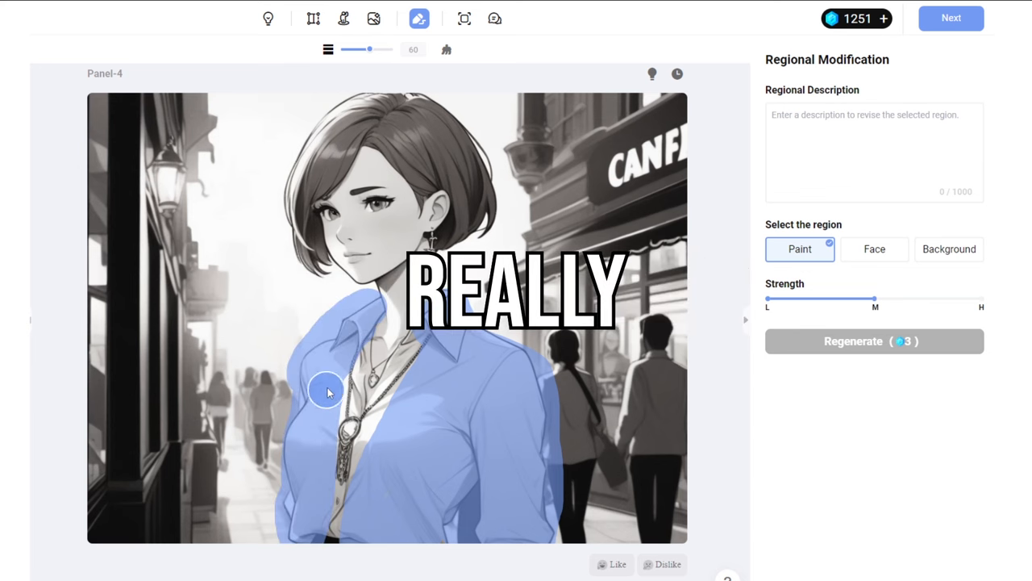
{"action": "type", "text": "wear"}
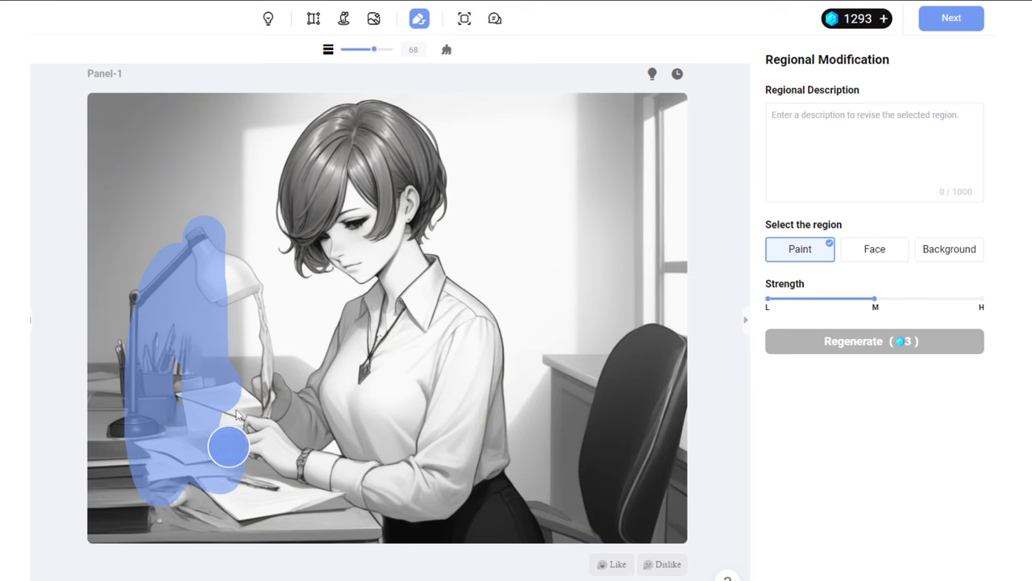
{"action": "left_click_drag", "start_coordinate": [229, 446], "coordinate": [116, 427]}
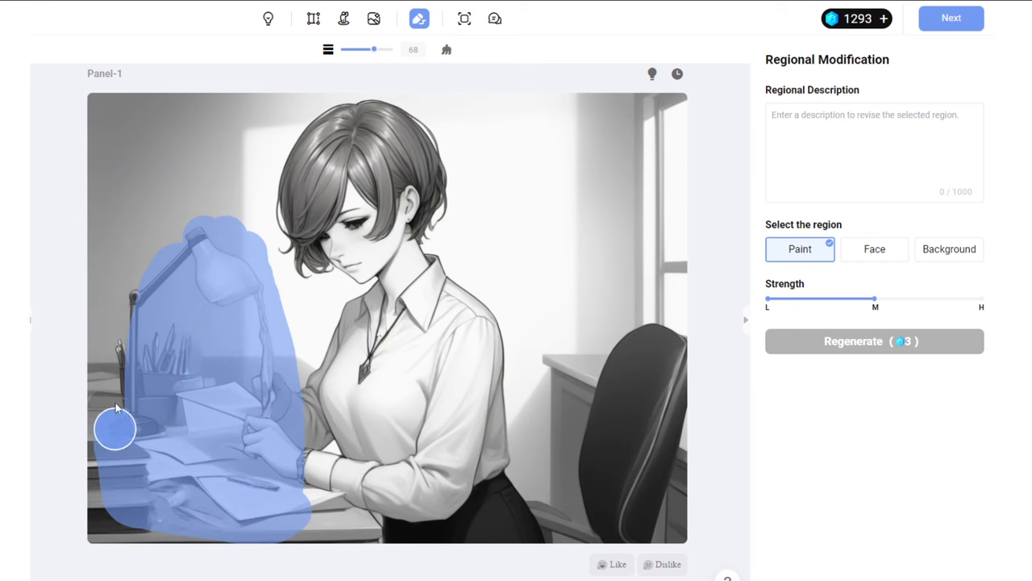
{"action": "type", "text": "desk lamp, messy desk, stacks of pape"}
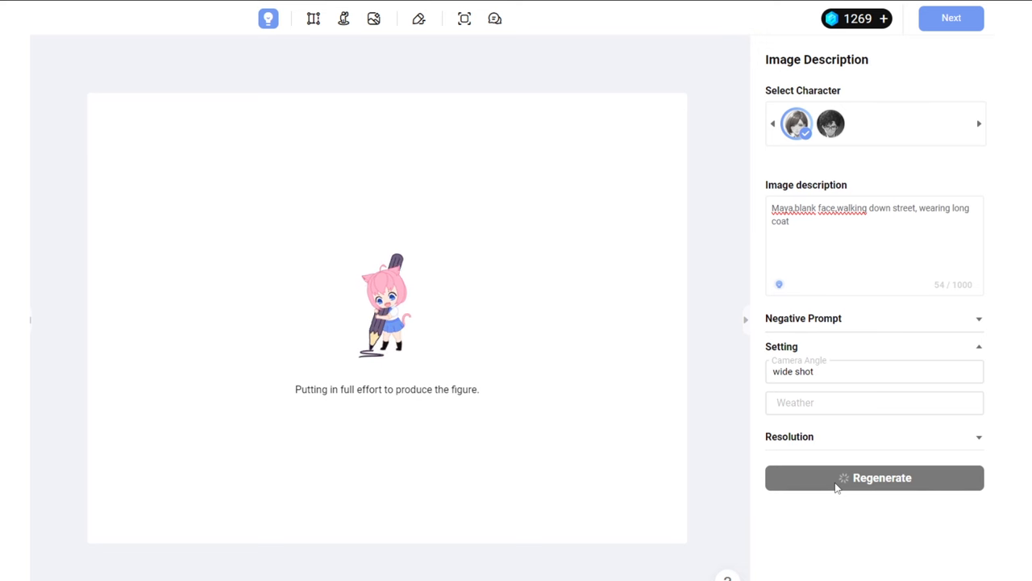
Step: Regenerate Panel-3 as the wide shot of Maya walking down a street and begin regional modification
{"action": "left_click", "coordinate": [874, 478]}
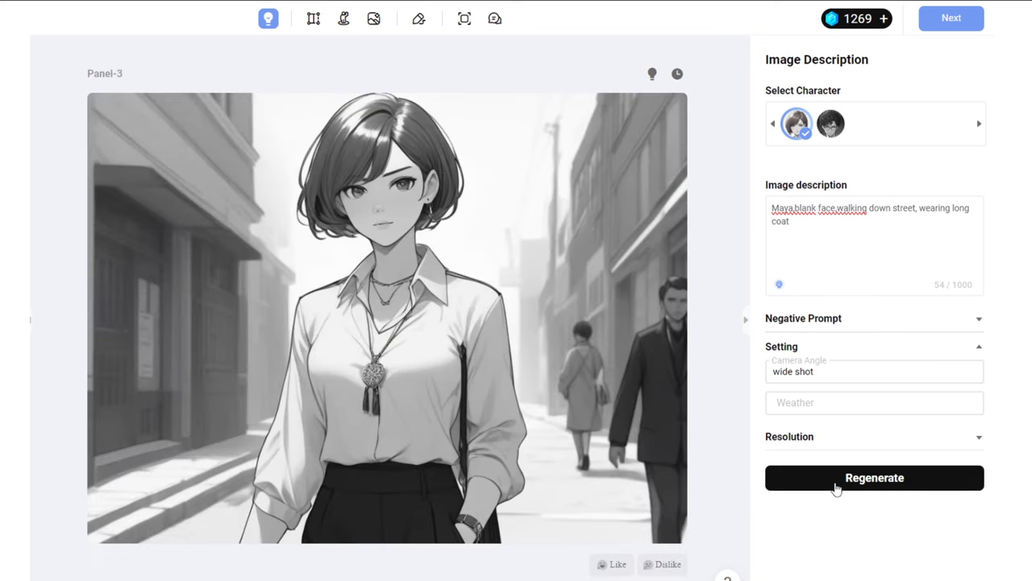
{"action": "left_click", "coordinate": [420, 18]}
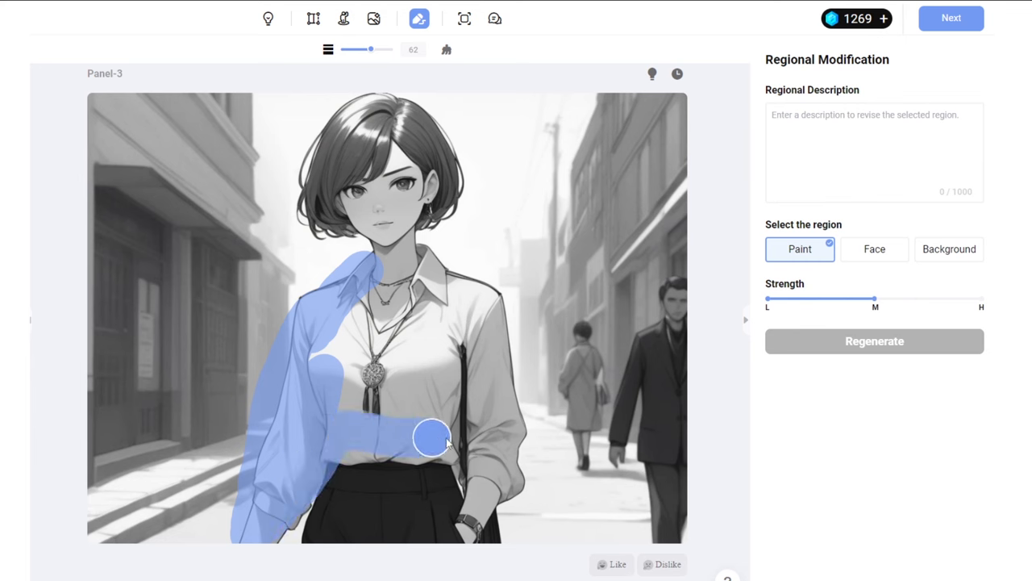
Step: Regenerate Maya's outfit as long coat, silver necklace, silver bracelet, white blouse, black trousers
{"action": "type", "text": "Wearing long coat, silver"}
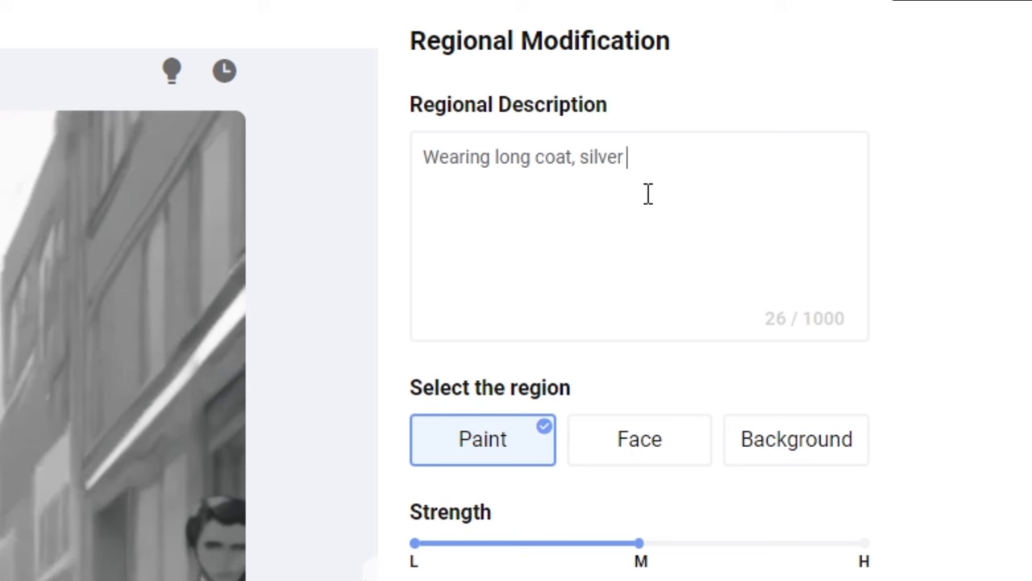
{"action": "type", "text": "necklace, silver bracelet"}
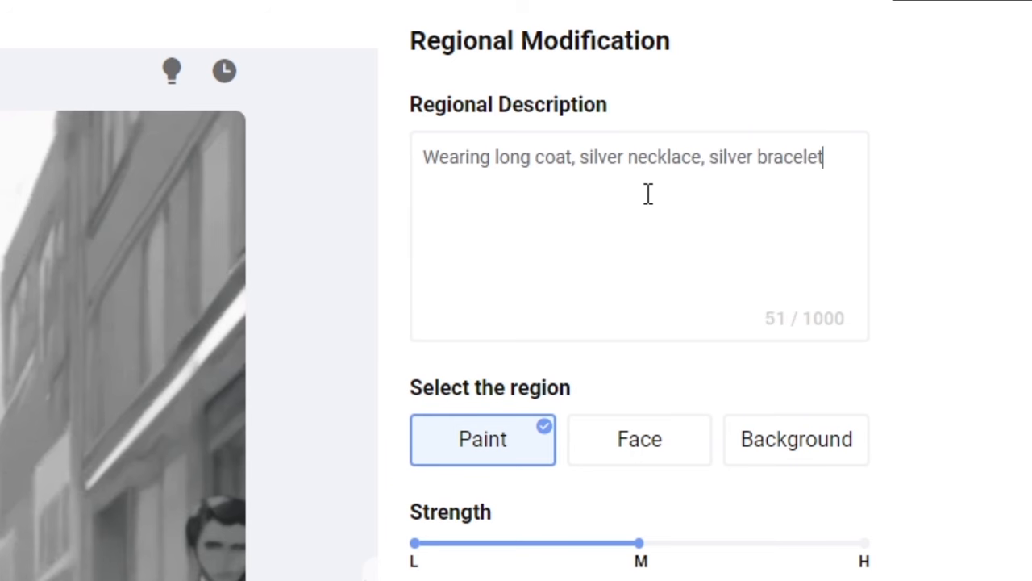
{"action": "type", "text": ", white blouse, black trousers"}
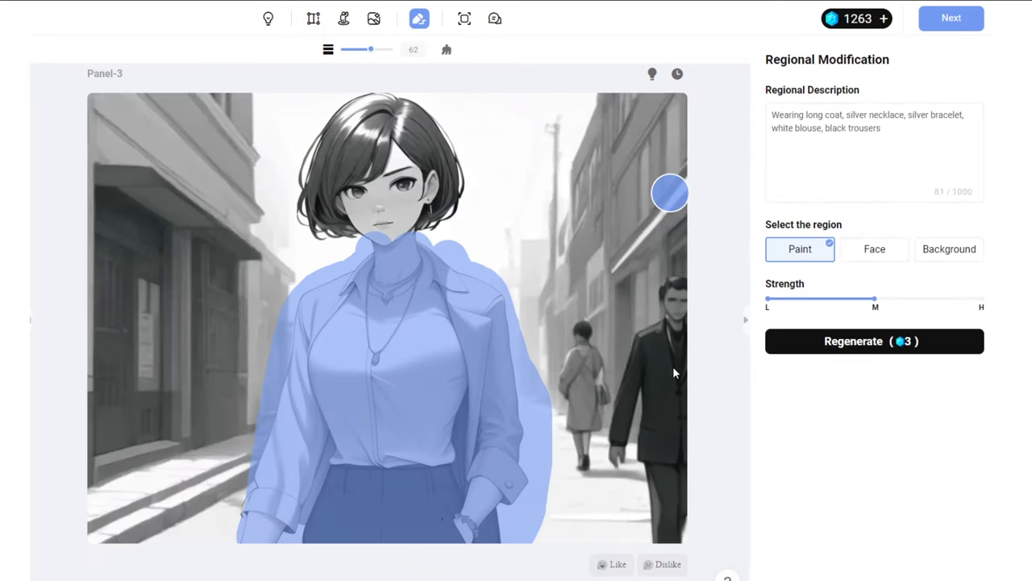
{"action": "left_click", "coordinate": [874, 340]}
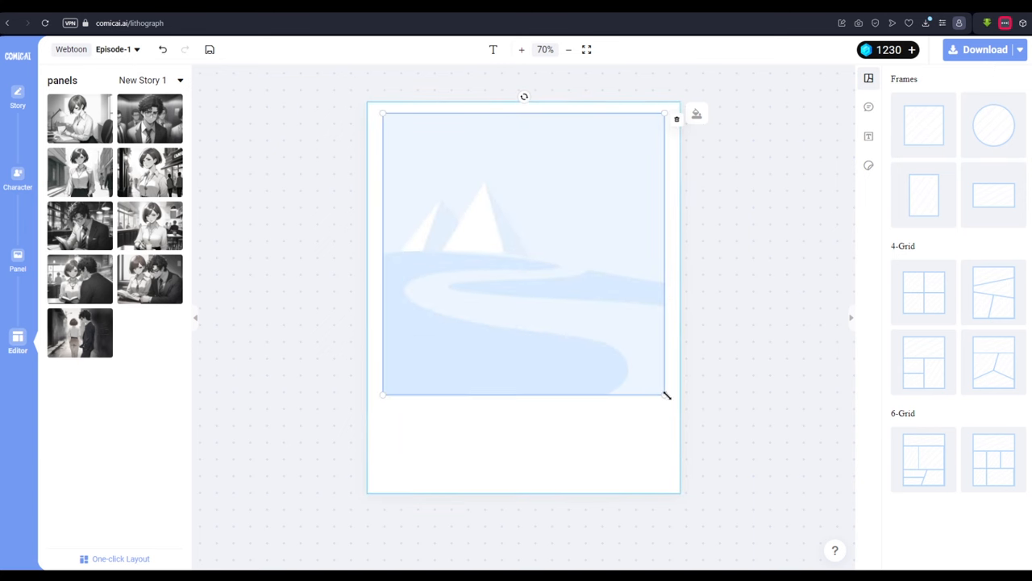
Step: Resize the blank frame on the page and add a cloud-shaped thought bubble
{"action": "left_click_drag", "start_coordinate": [665, 394], "coordinate": [523, 255]}
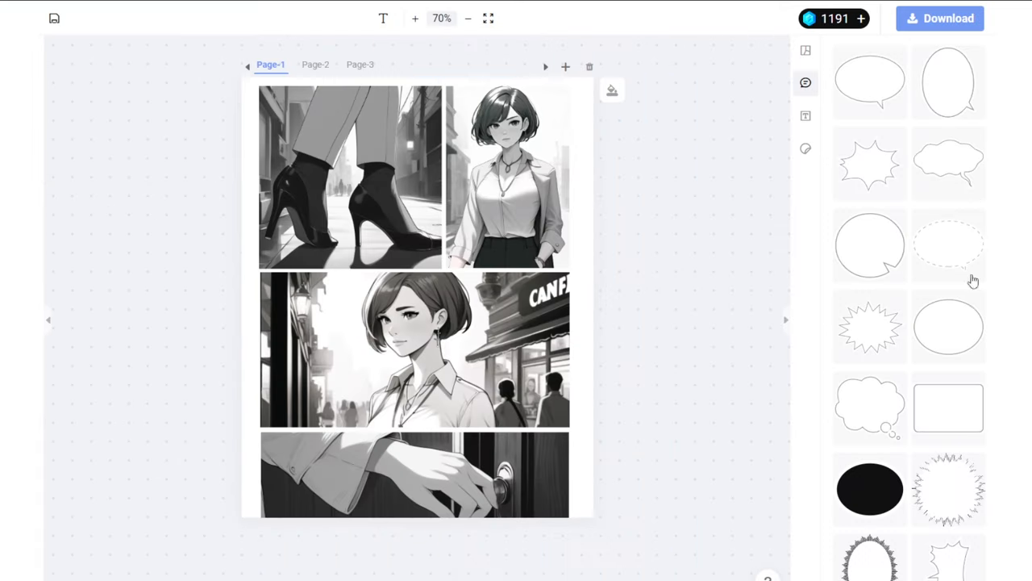
{"action": "scroll", "scroll_direction": "down", "scroll_amount": 3}
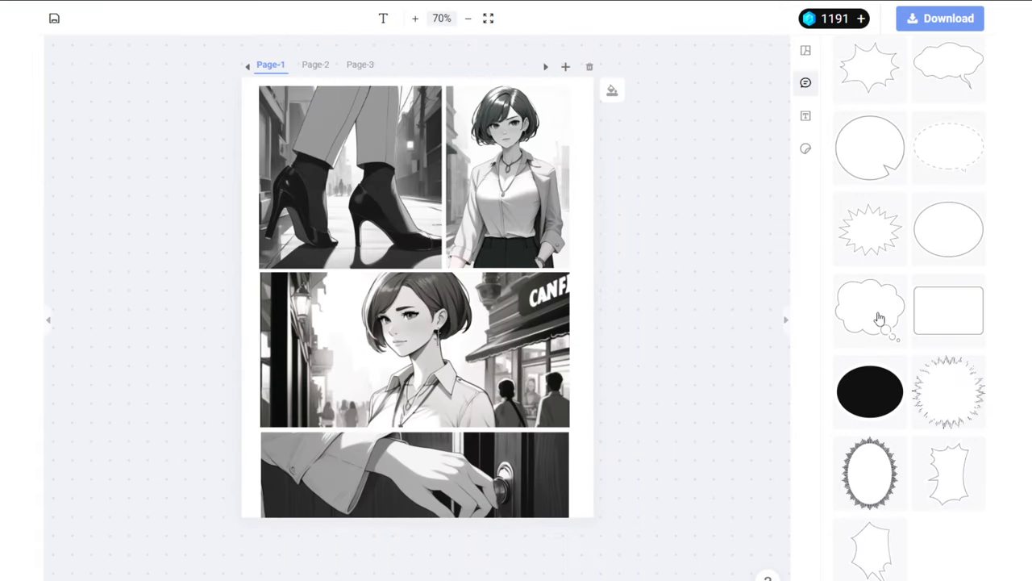
{"action": "left_click", "coordinate": [805, 148]}
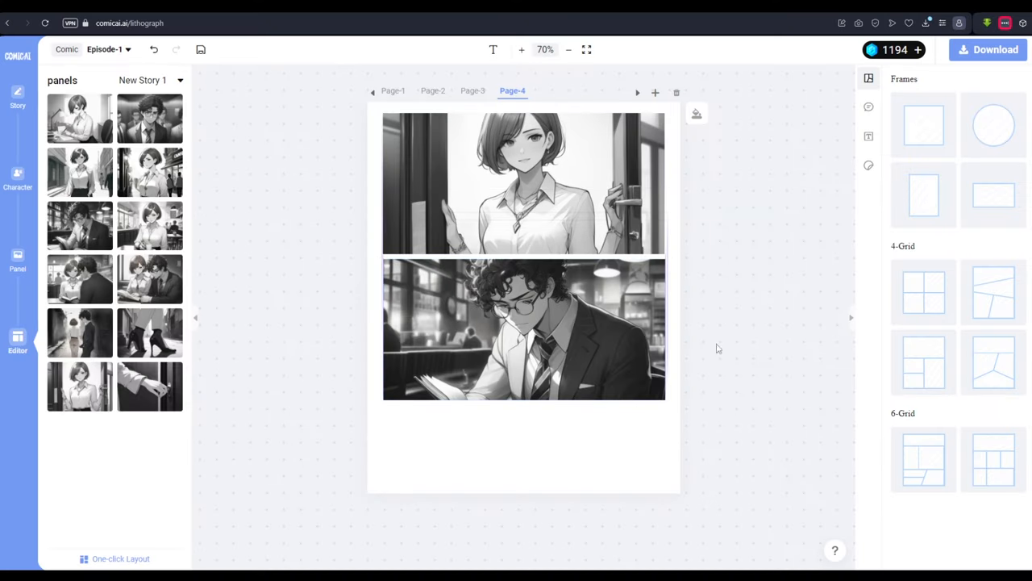
Step: Generate the coffee-grabbing hand panel image from its description and bring up the plans dialog
{"action": "left_click", "coordinate": [18, 259]}
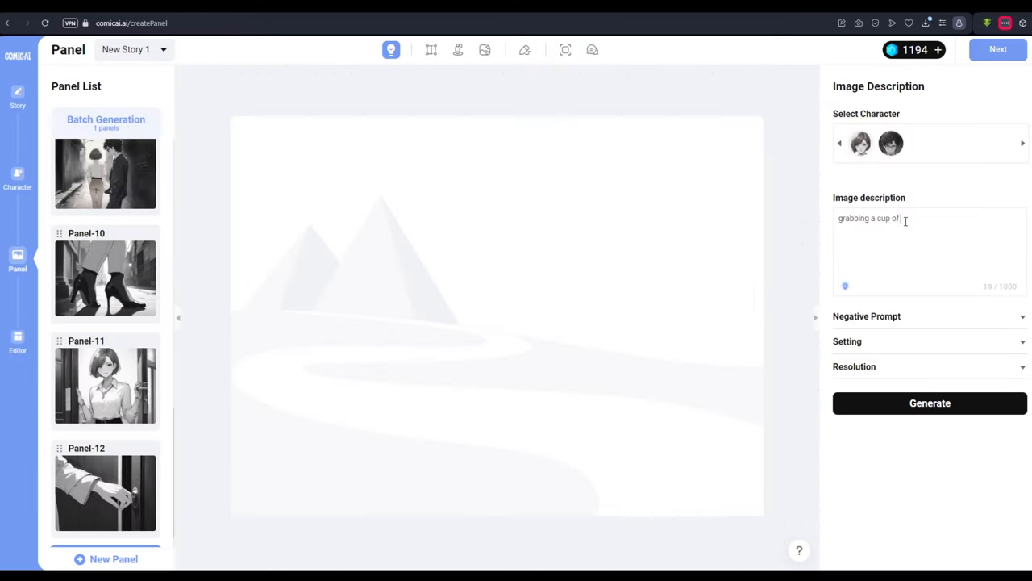
{"action": "left_click", "coordinate": [929, 404]}
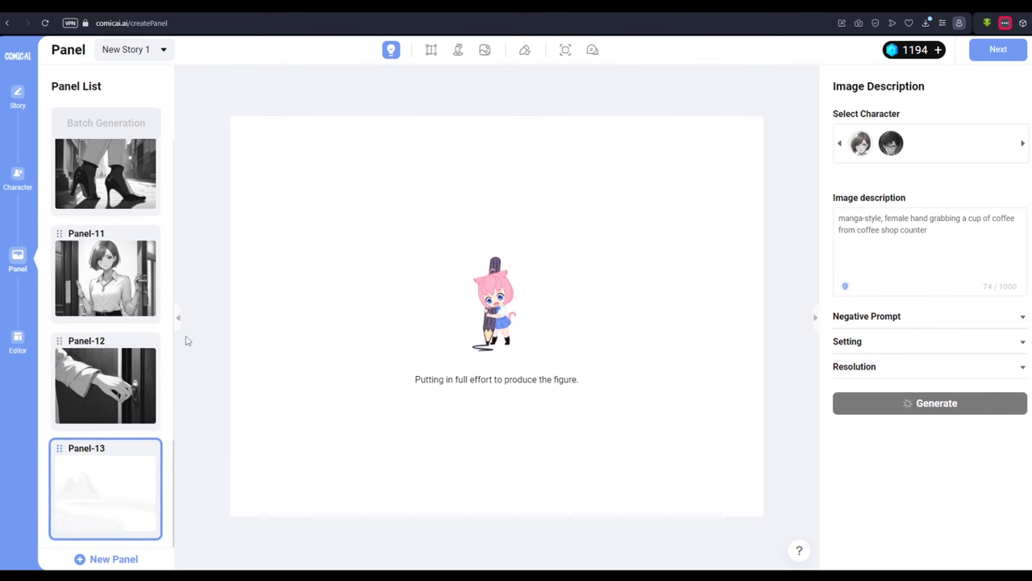
{"action": "left_click", "coordinate": [929, 403]}
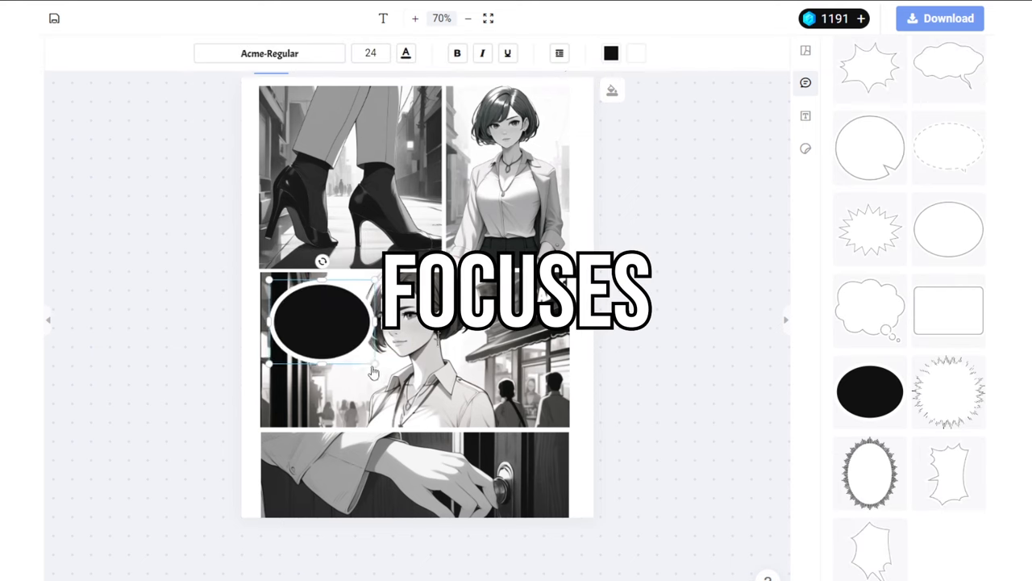
{"action": "left_click", "coordinate": [269, 53]}
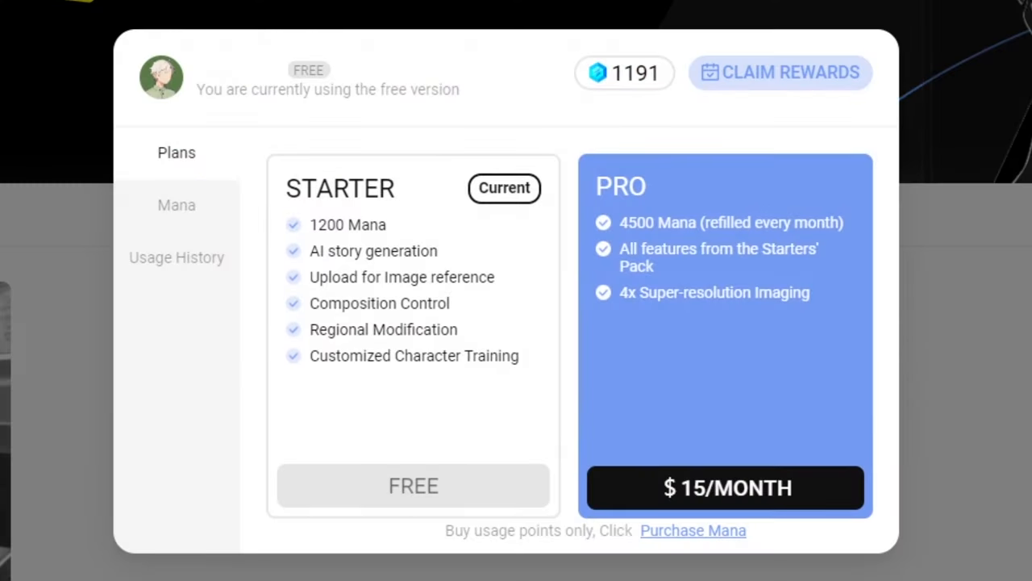
{"action": "mouse_move", "coordinate": [604, 255]}
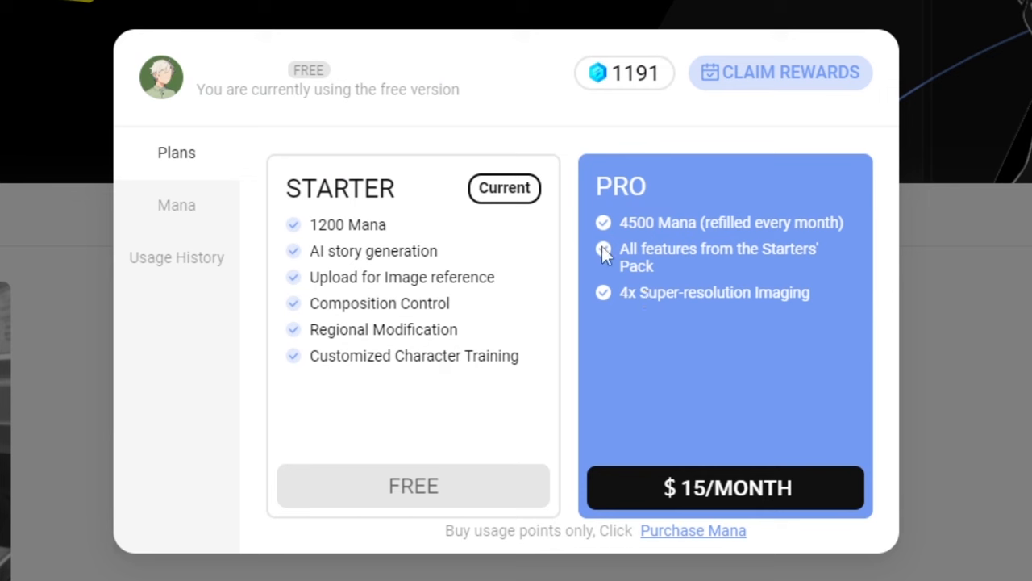
{"action": "mouse_move", "coordinate": [428, 281]}
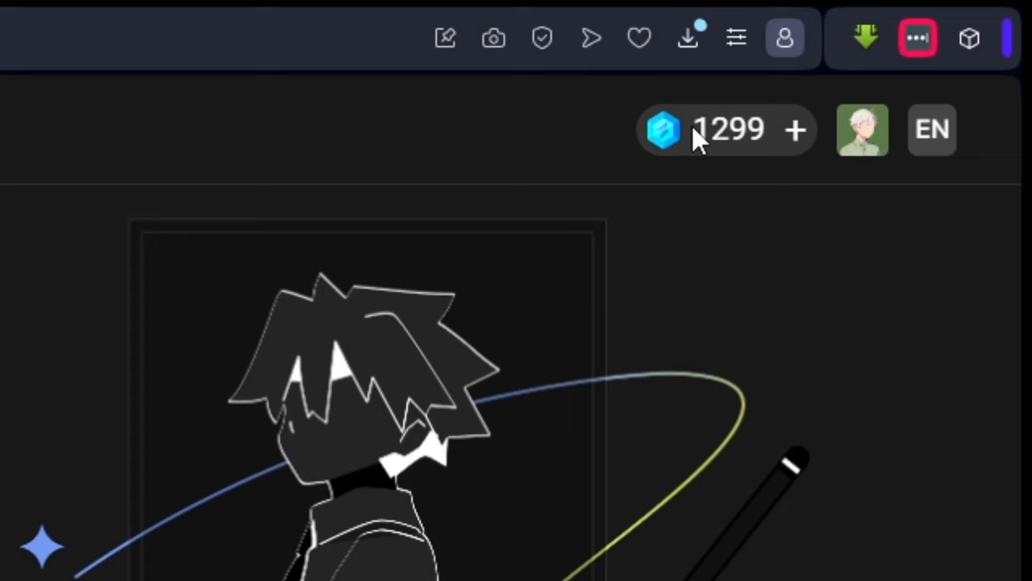
{"action": "mouse_move", "coordinate": [729, 146]}
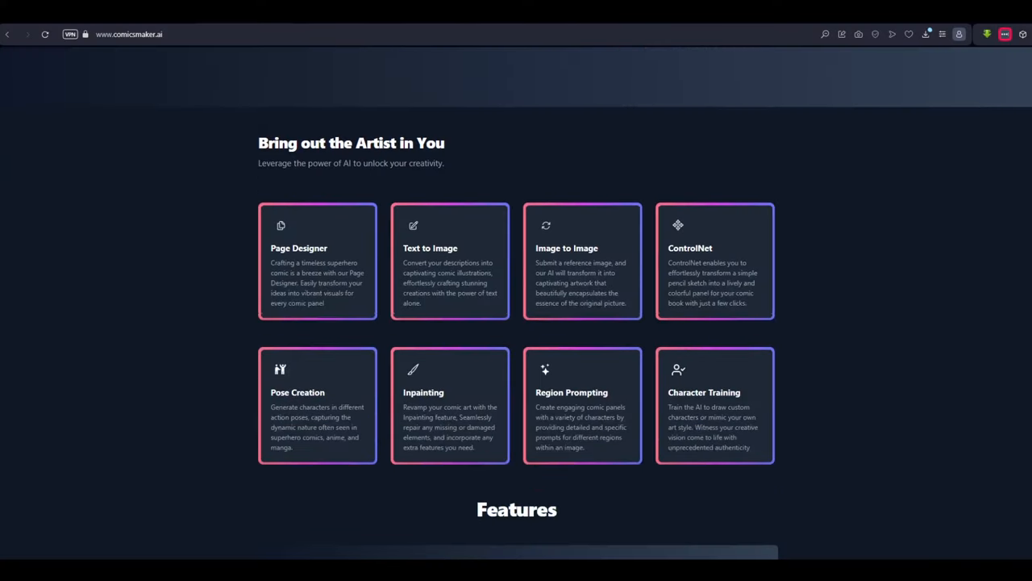
Step: Scroll past the comicsmaker.ai feature cards and open the Panel Creator
{"action": "scroll", "scroll_direction": "down", "scroll_amount": 3}
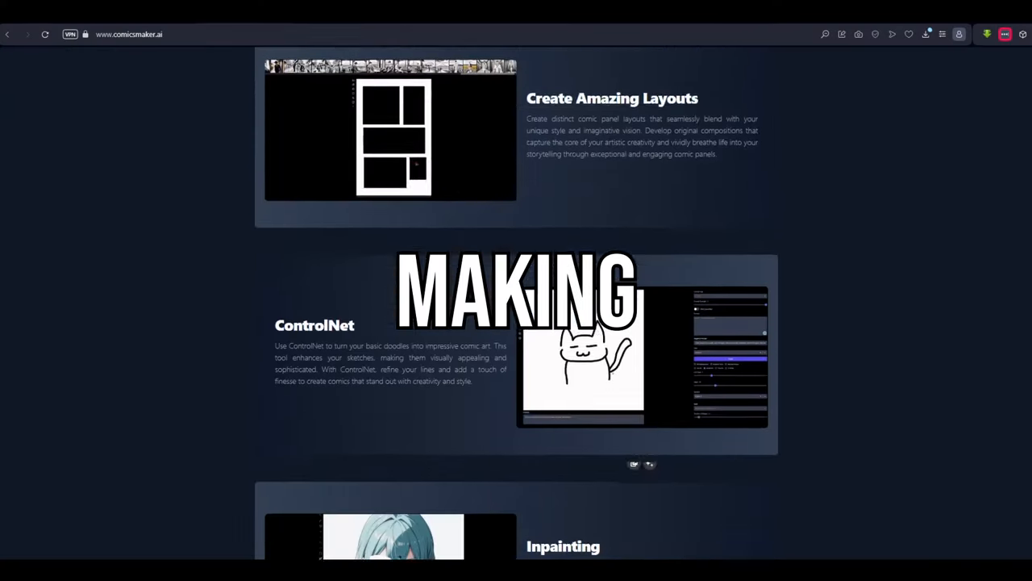
{"action": "scroll", "scroll_direction": "down", "scroll_amount": 3}
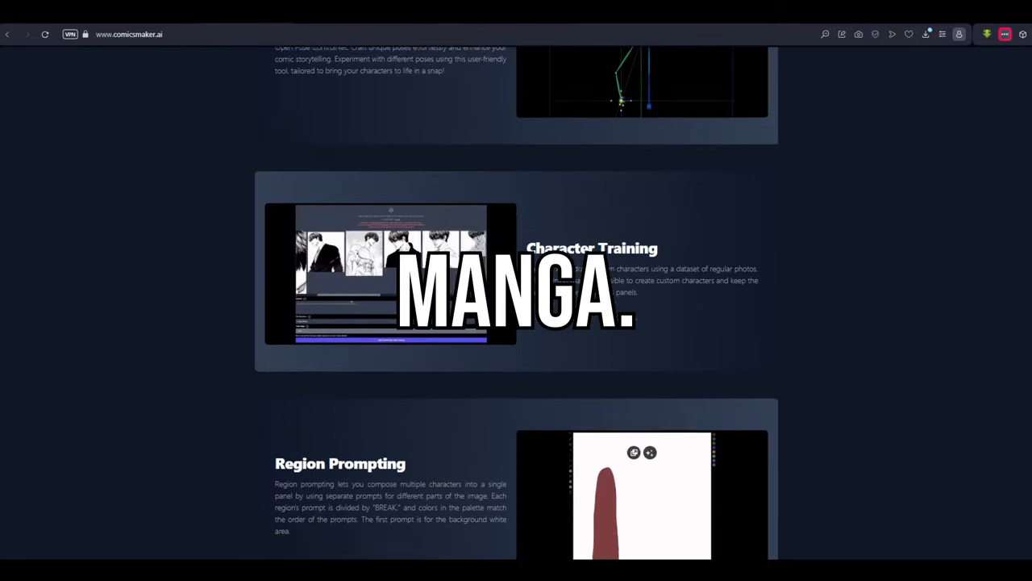
{"action": "left_click", "coordinate": [723, 171]}
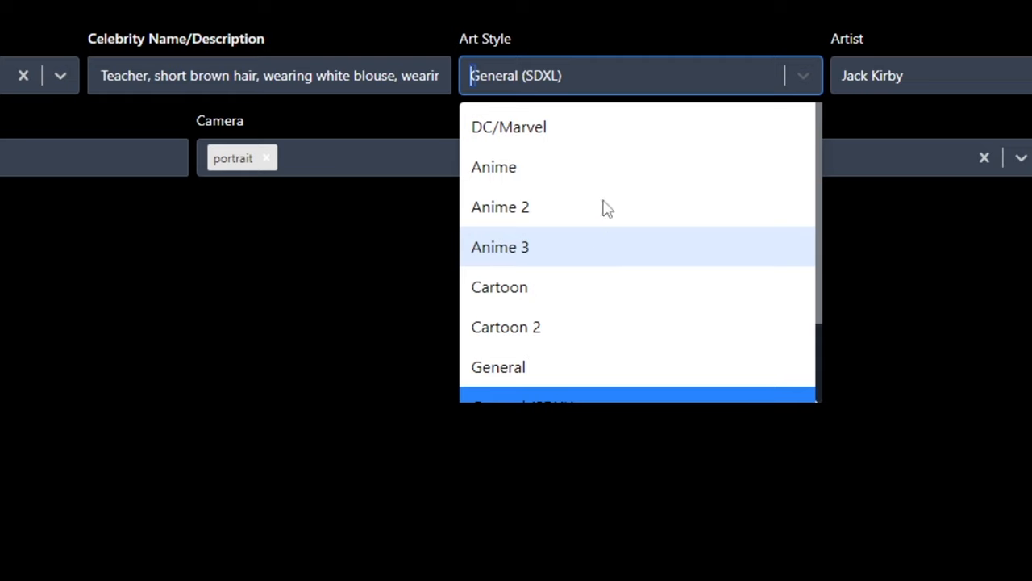
Step: Generate Anime classroom panels, save the teacher prompt as Maya, then create the cafe door scene
{"action": "left_click", "coordinate": [494, 166]}
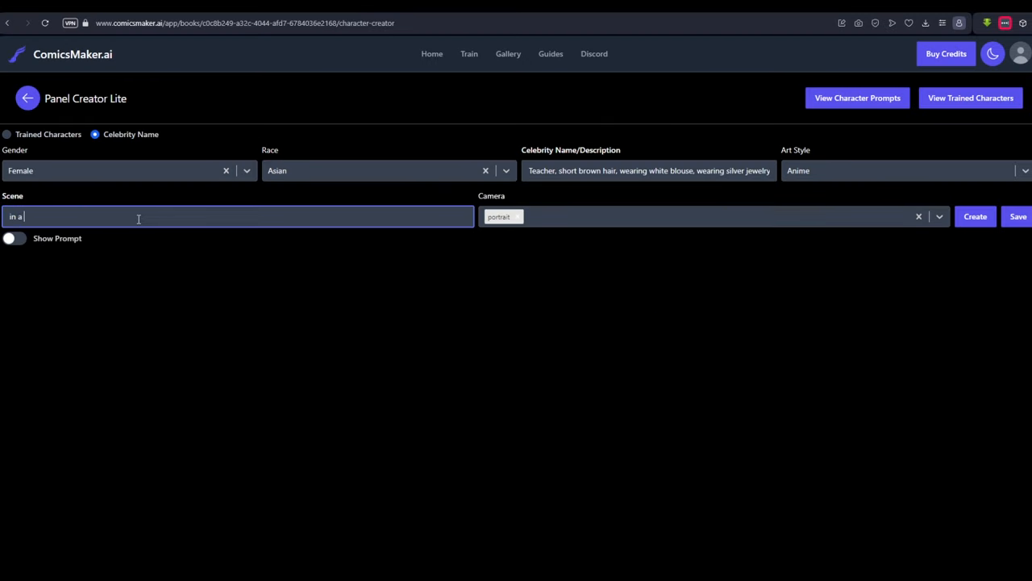
{"action": "type", "text": "classroom"}
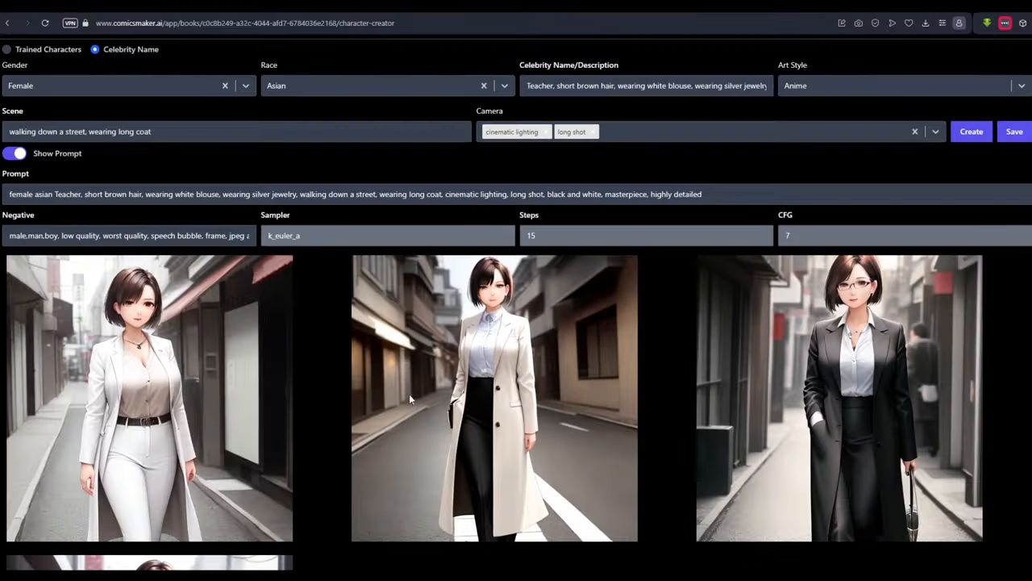
{"action": "left_click", "coordinate": [1014, 132]}
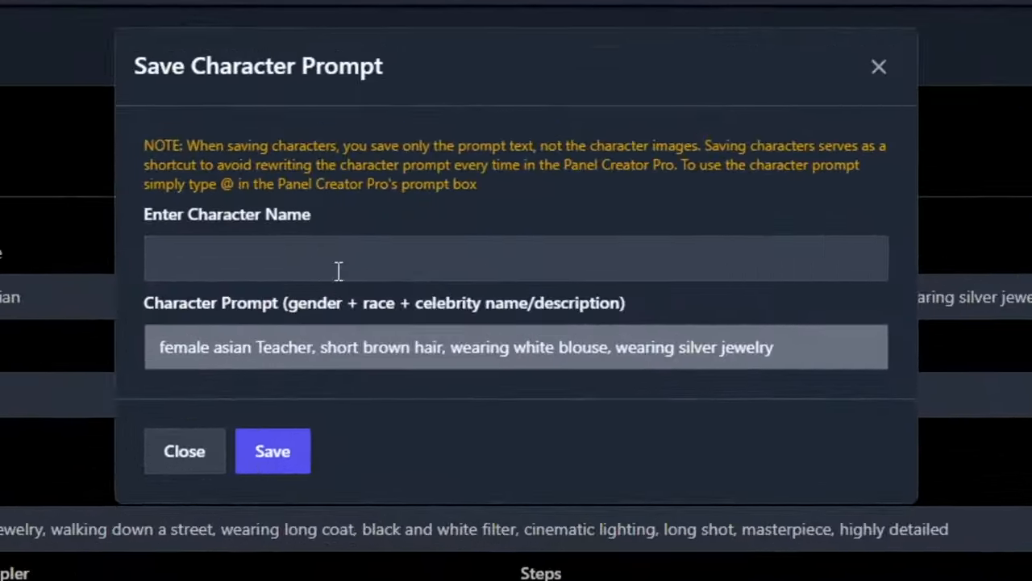
{"action": "left_click", "coordinate": [517, 277]}
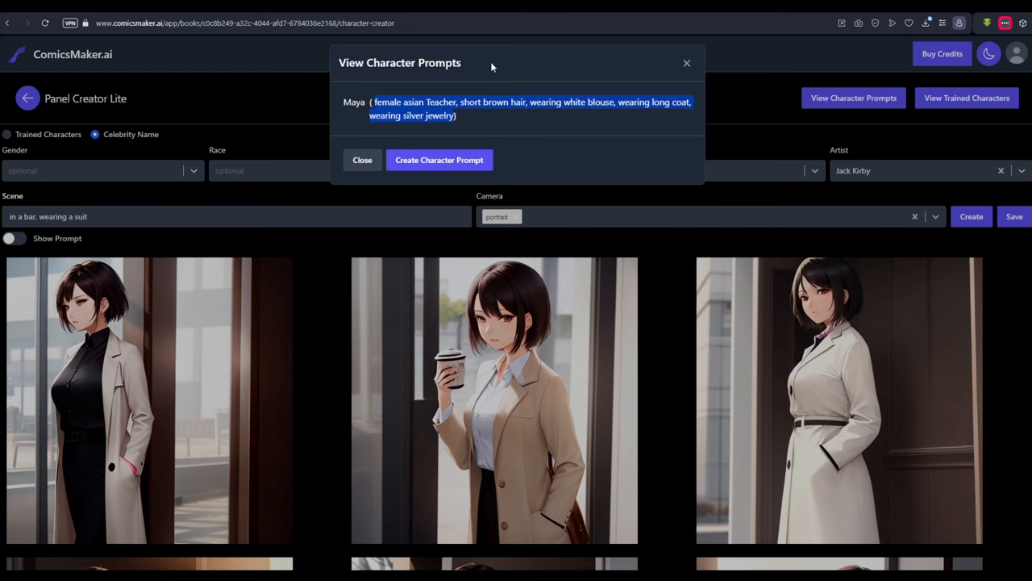
{"action": "left_click", "coordinate": [362, 160]}
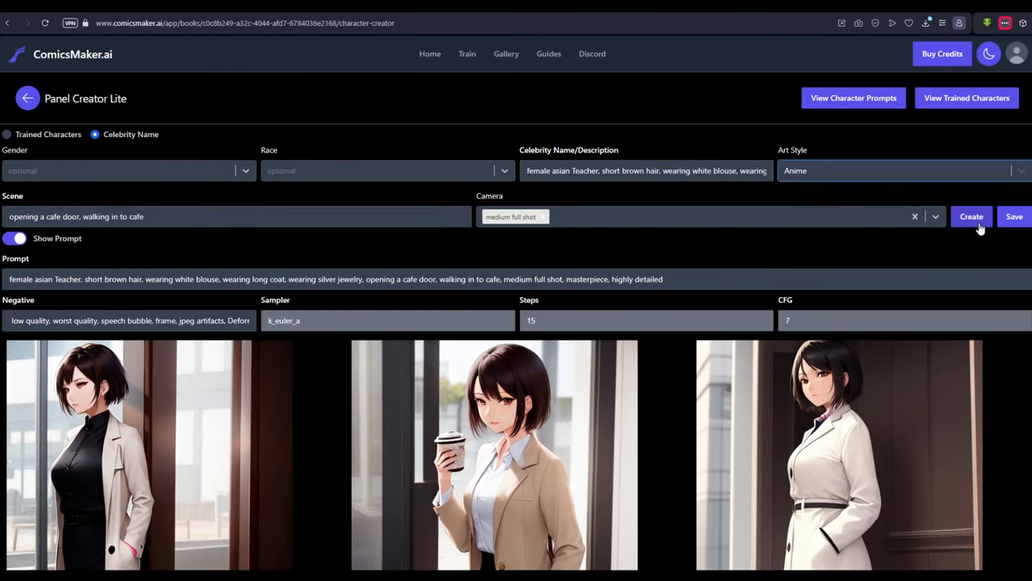
{"action": "left_click", "coordinate": [972, 216]}
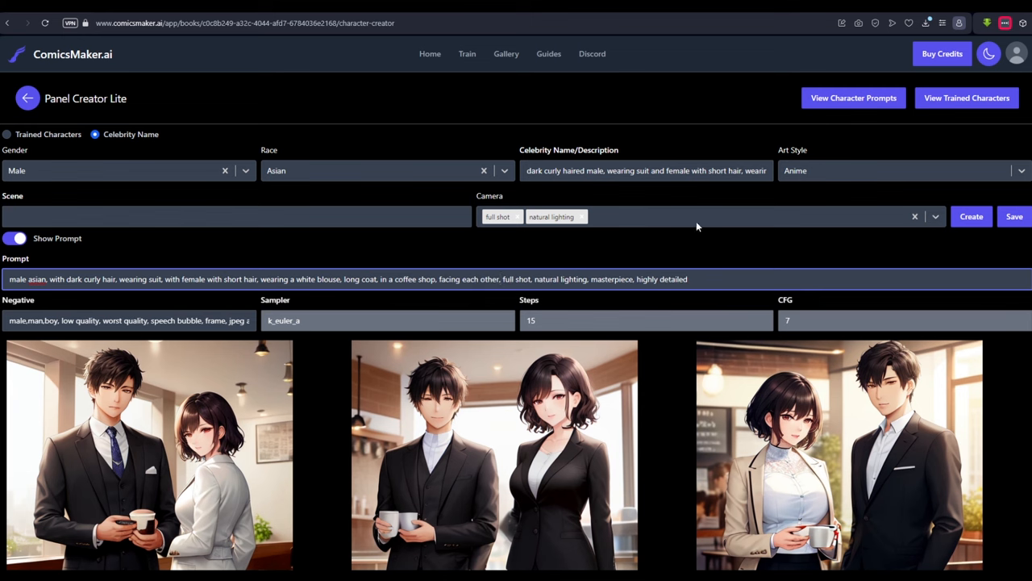
Step: Generate another batch of coffee shop panels of the man and woman and scroll the results
{"action": "left_click", "coordinate": [971, 216]}
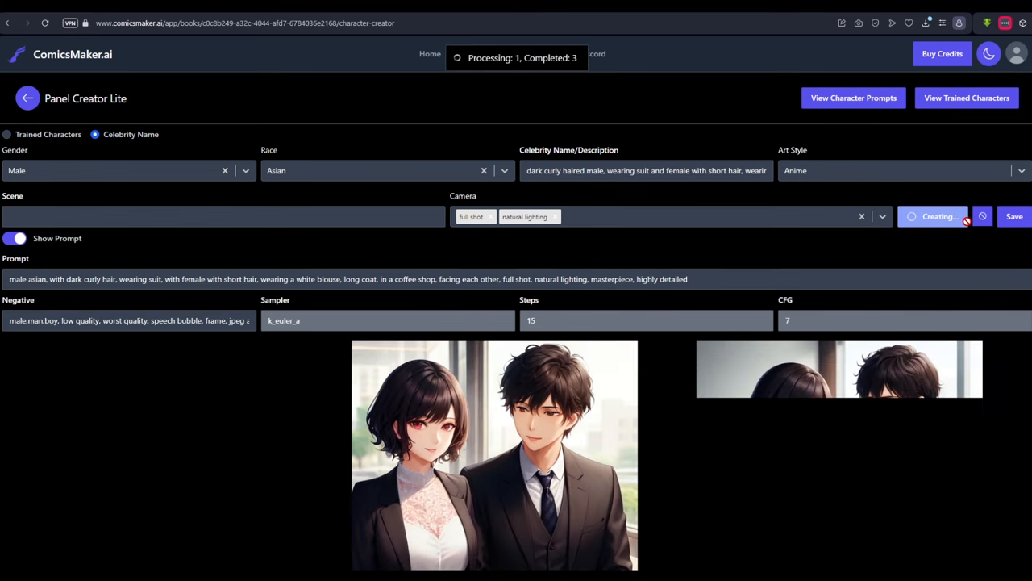
{"action": "scroll", "scroll_direction": "down", "scroll_amount": 3}
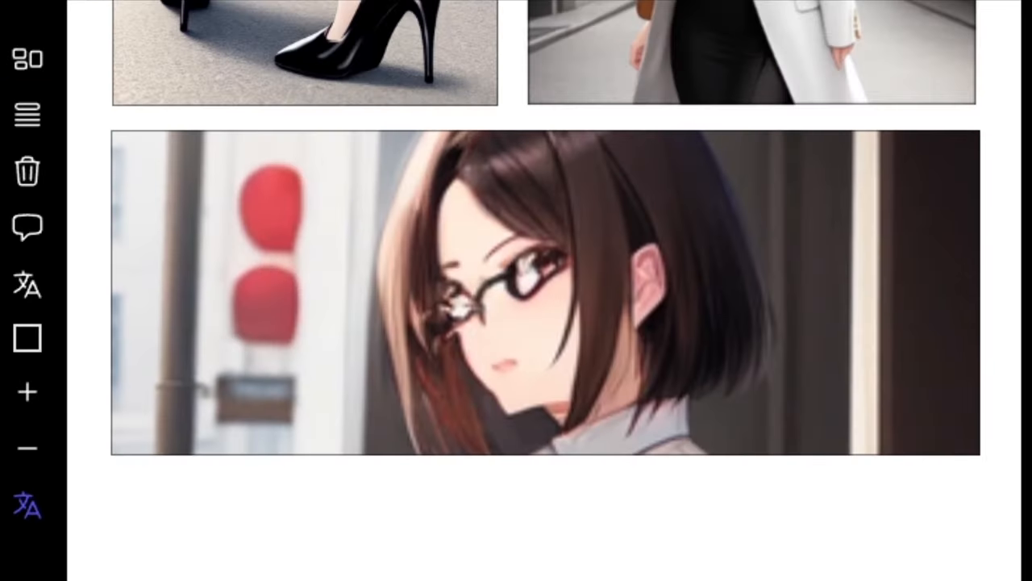
Step: Queue two more generations of the bespectacled teacher in a long coat entering a shop and browse the results
{"action": "left_click", "coordinate": [971, 161]}
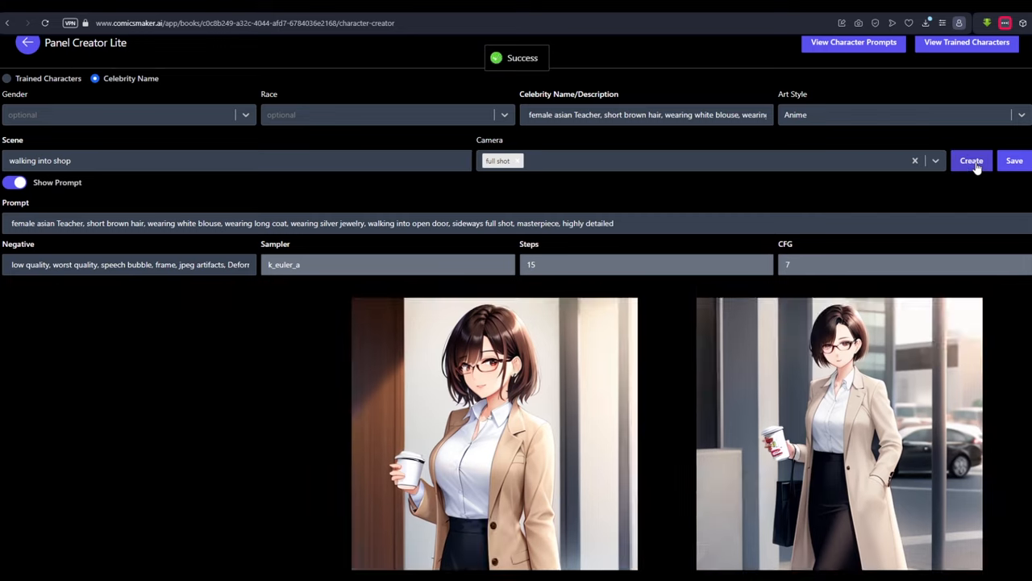
{"action": "left_click", "coordinate": [971, 161]}
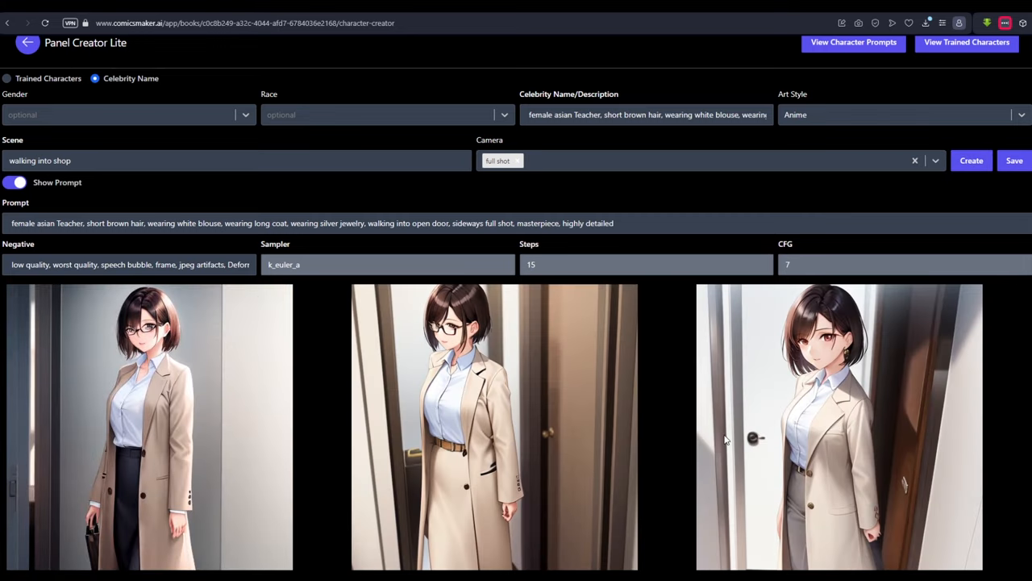
{"action": "scroll", "scroll_direction": "down", "scroll_amount": 3}
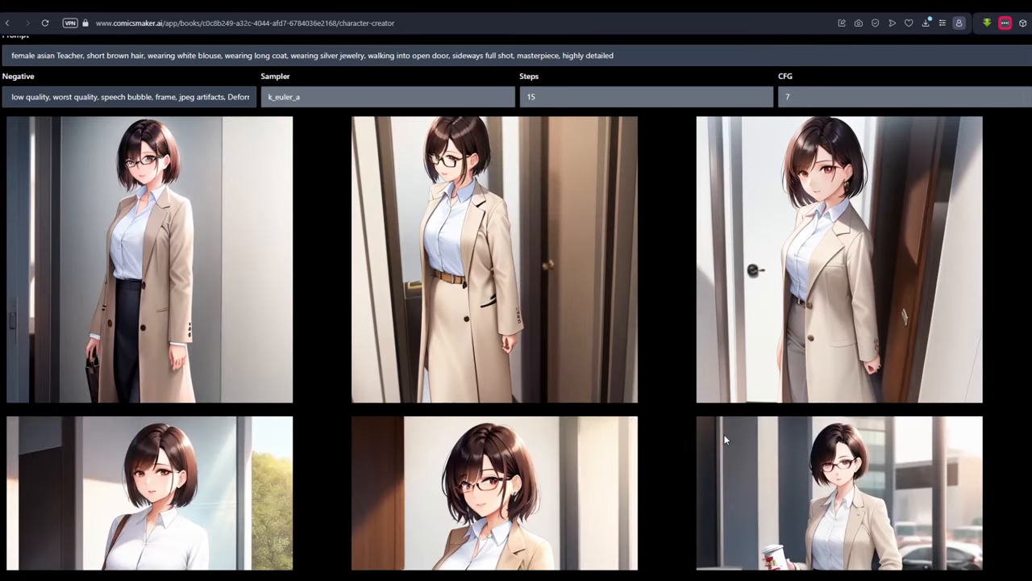
{"action": "scroll", "scroll_direction": "down", "scroll_amount": 3}
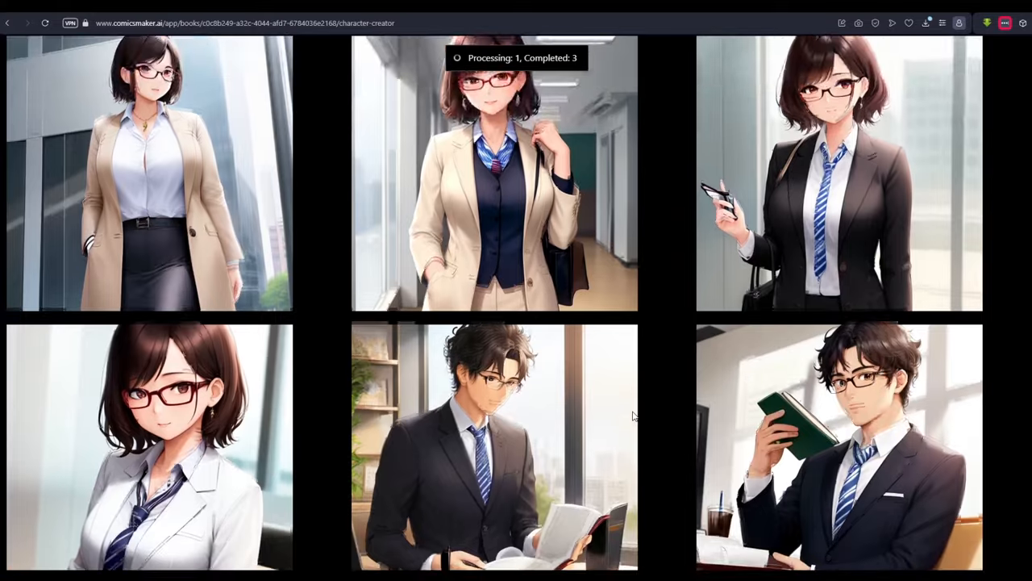
{"action": "scroll", "scroll_direction": "down", "scroll_amount": 3}
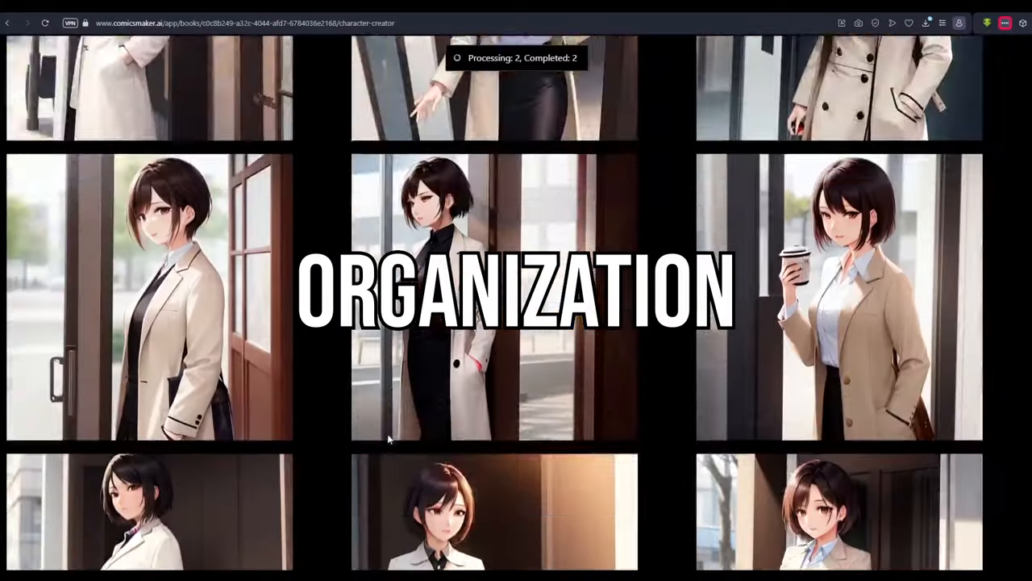
{"action": "scroll", "scroll_direction": "down", "scroll_amount": 3}
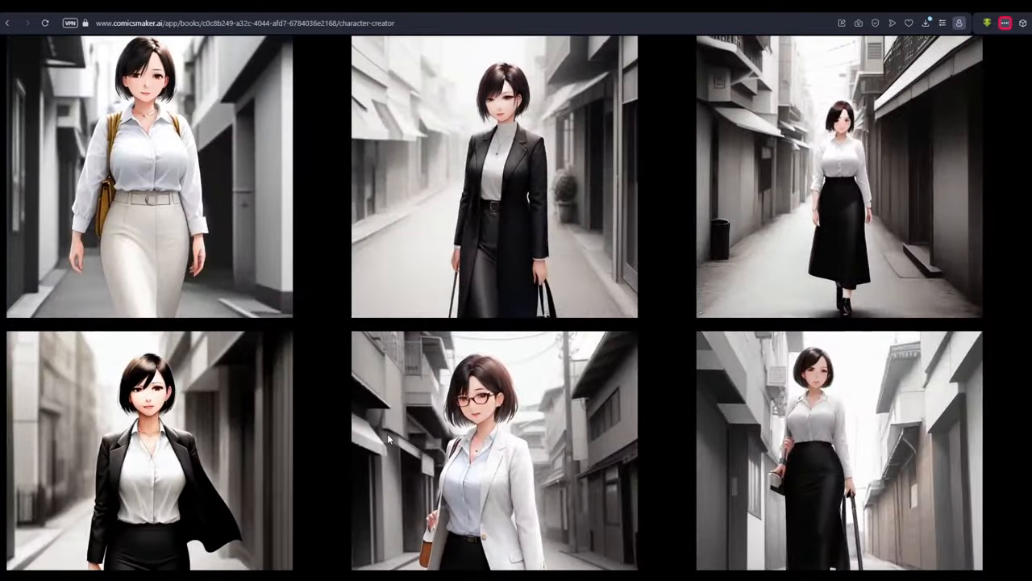
{"action": "scroll", "scroll_direction": "down", "scroll_amount": 3}
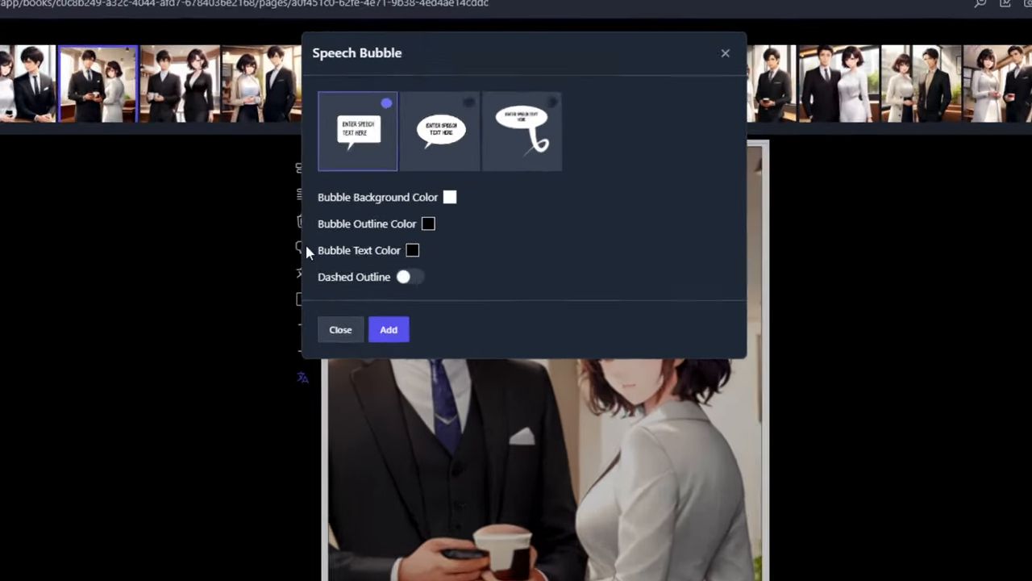
Step: Add an oval white speech bubble with black outline to the office panel
{"action": "left_click", "coordinate": [442, 131]}
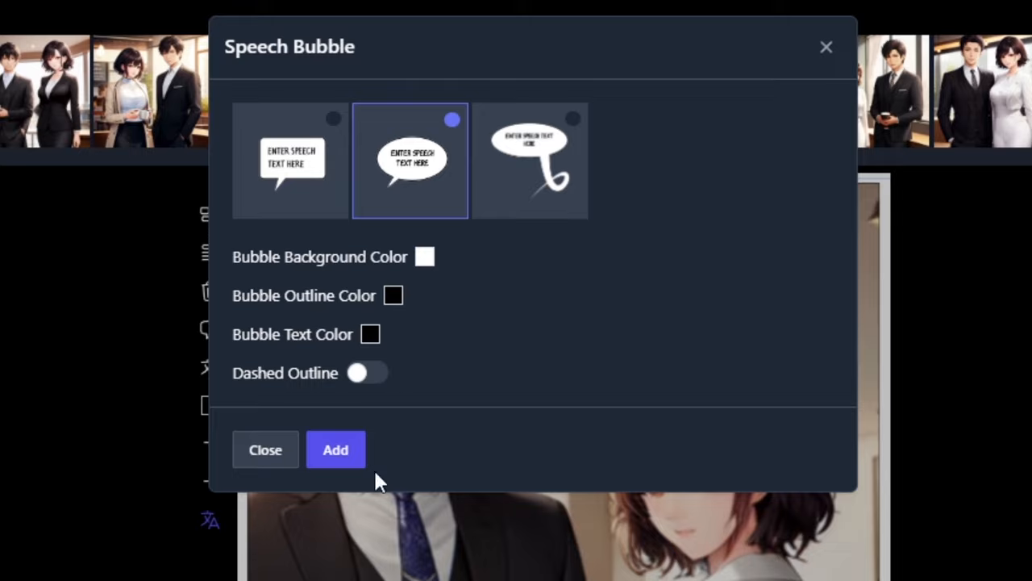
{"action": "left_click", "coordinate": [265, 449]}
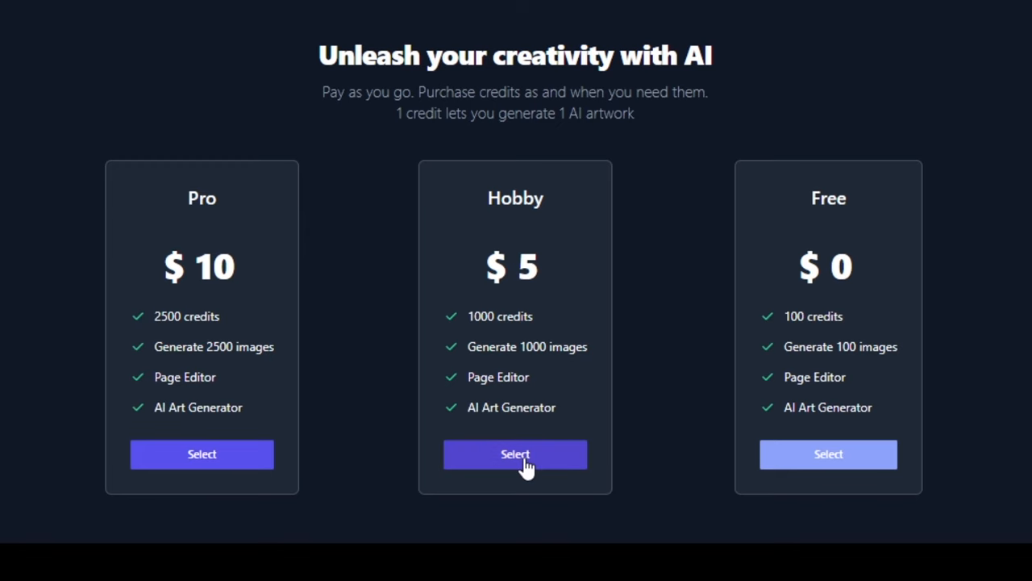
{"action": "mouse_move", "coordinate": [201, 455]}
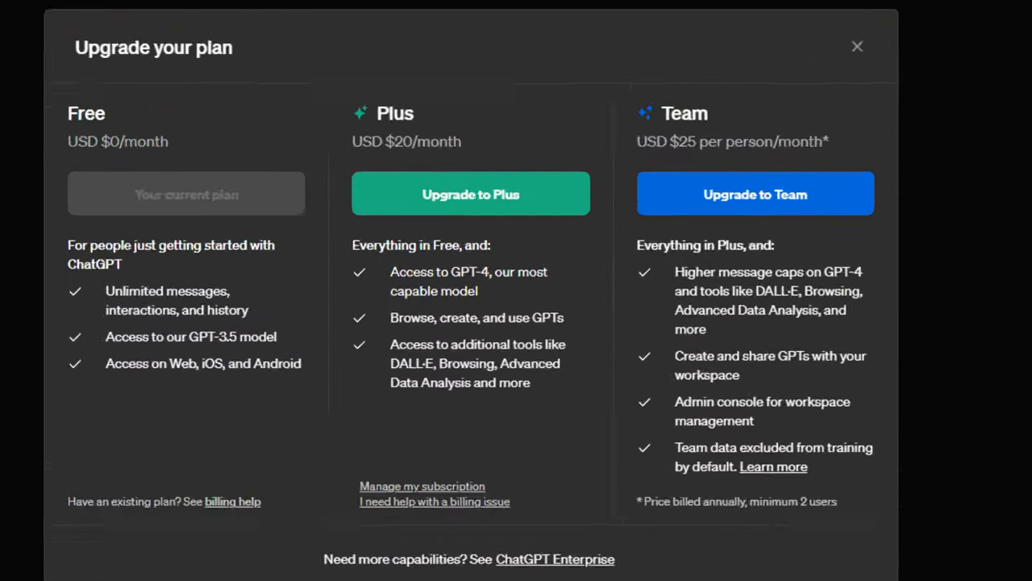
Step: Close the Plus and Team plan upgrade overview
{"action": "left_click", "coordinate": [858, 45]}
{"action": "type", "text": "Just a single panel of her walking down the street"}
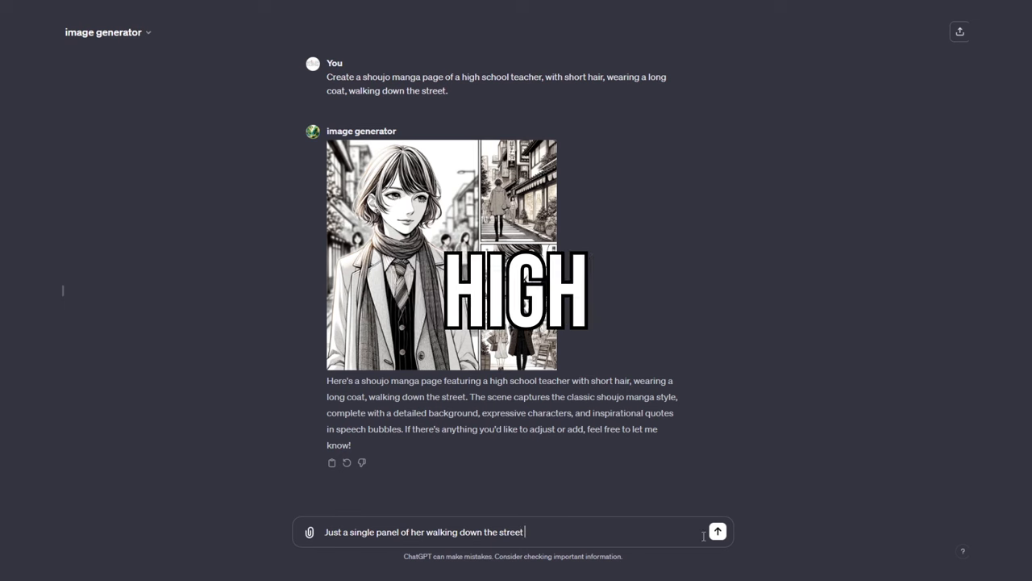
Step: Send a follow-up asking for just a hint of subtle curiosity as she looks to the sides
{"action": "left_click", "coordinate": [716, 532]}
{"action": "type", "text": "Don't make her look so surprised."}
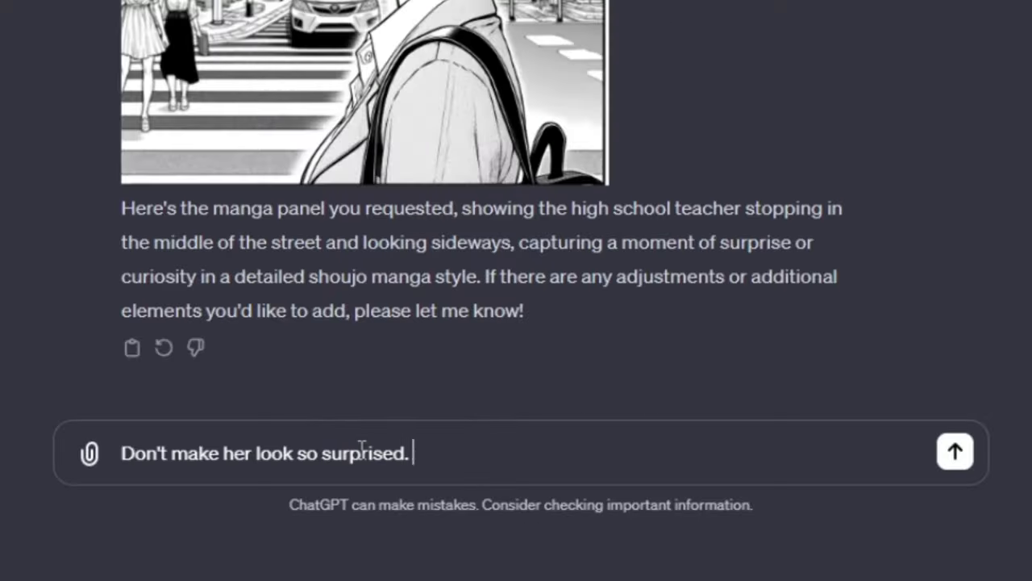
{"action": "type", "text": "Just a hint of subtle"}
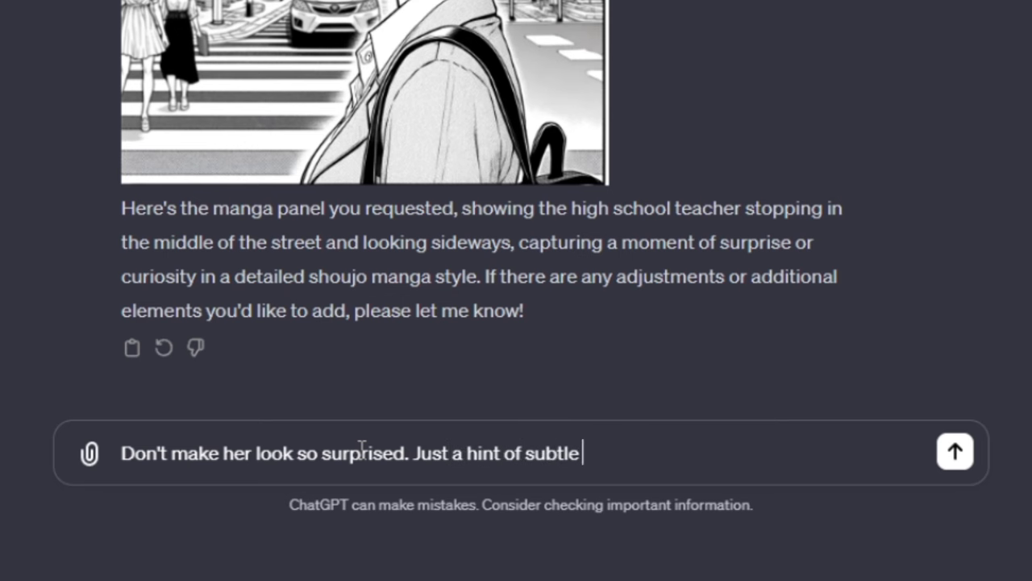
{"action": "type", "text": "curiosity in her expression as she looks to the sides, fa"}
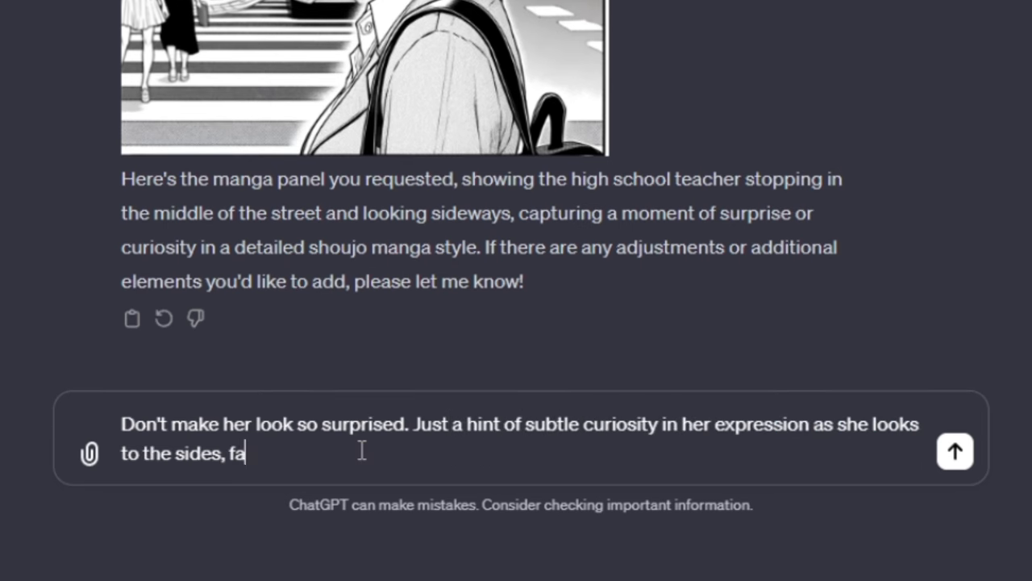
{"action": "left_click", "coordinate": [954, 451]}
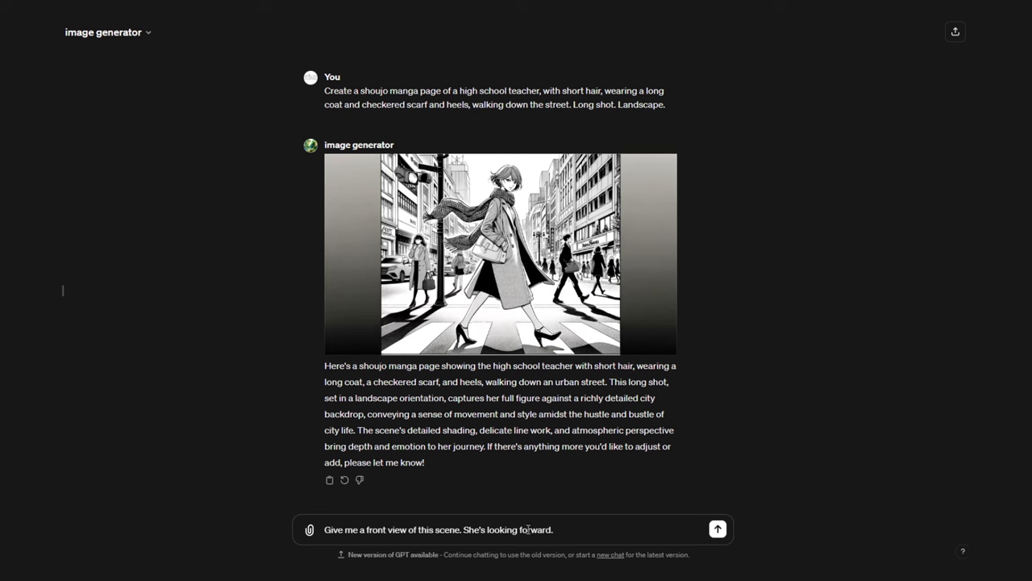
Step: Begin the prompt 'Now create a' for a front view of the long-shot street scene
{"action": "type", "text": "Now create a"}
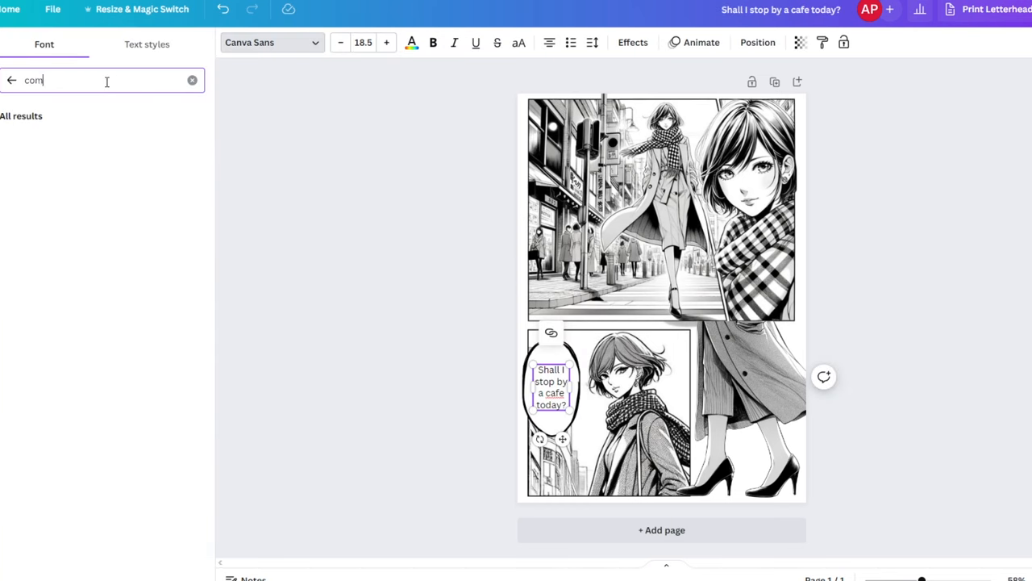
Step: Search the font list for a comic font for the speech bubble text
{"action": "left_click", "coordinate": [192, 80]}
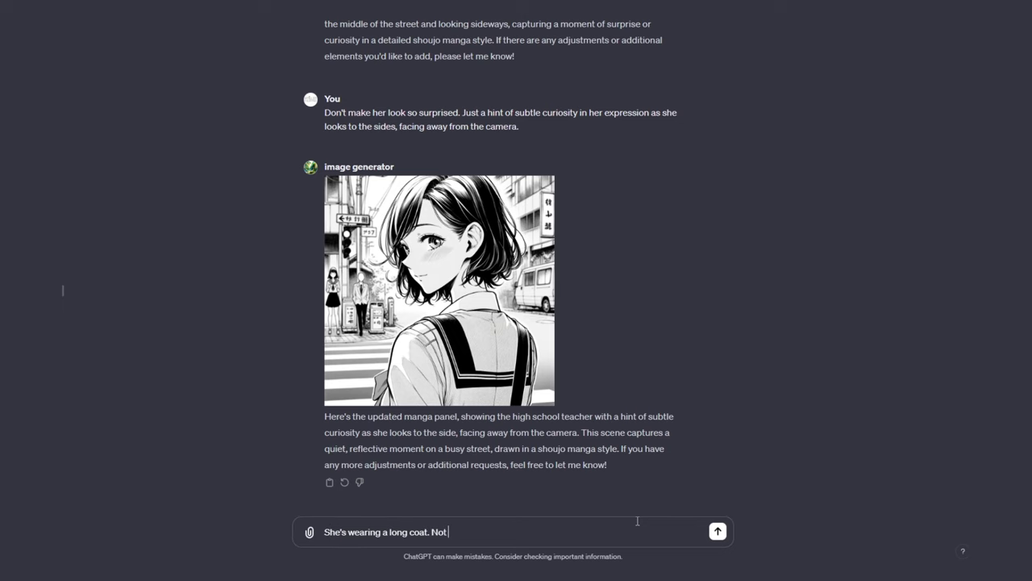
Step: Correct the teacher's long coat, then describe 'Landscape, long shot, Tokyo City underwater,' for the image generator
{"action": "left_click", "coordinate": [716, 532]}
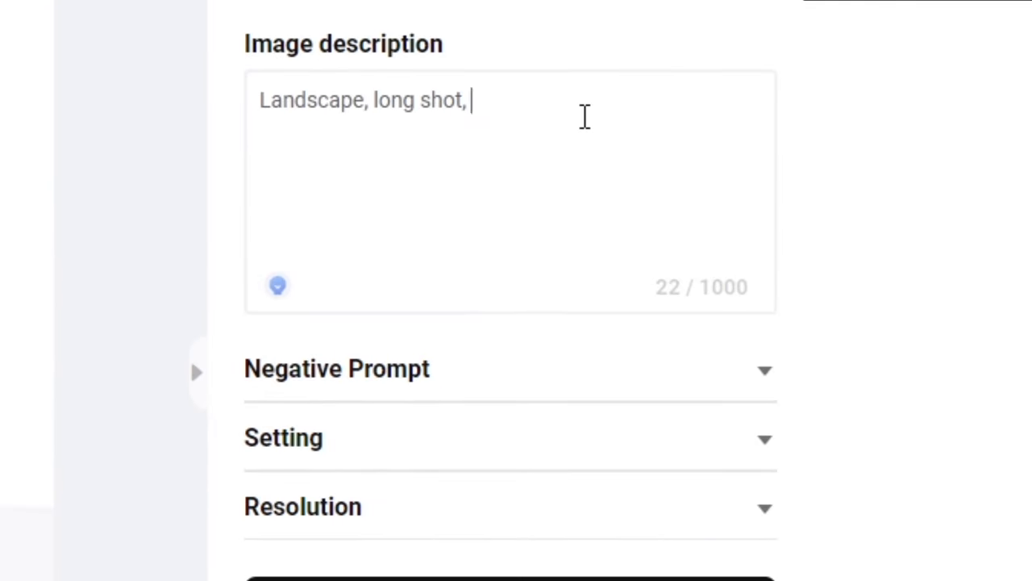
{"action": "type", "text": "Tokyo City underwater,"}
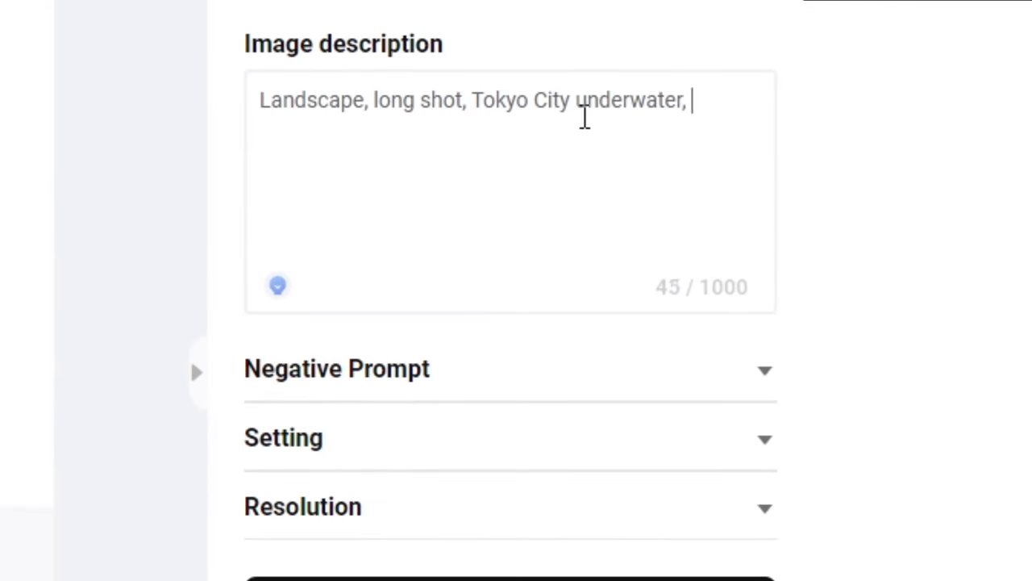